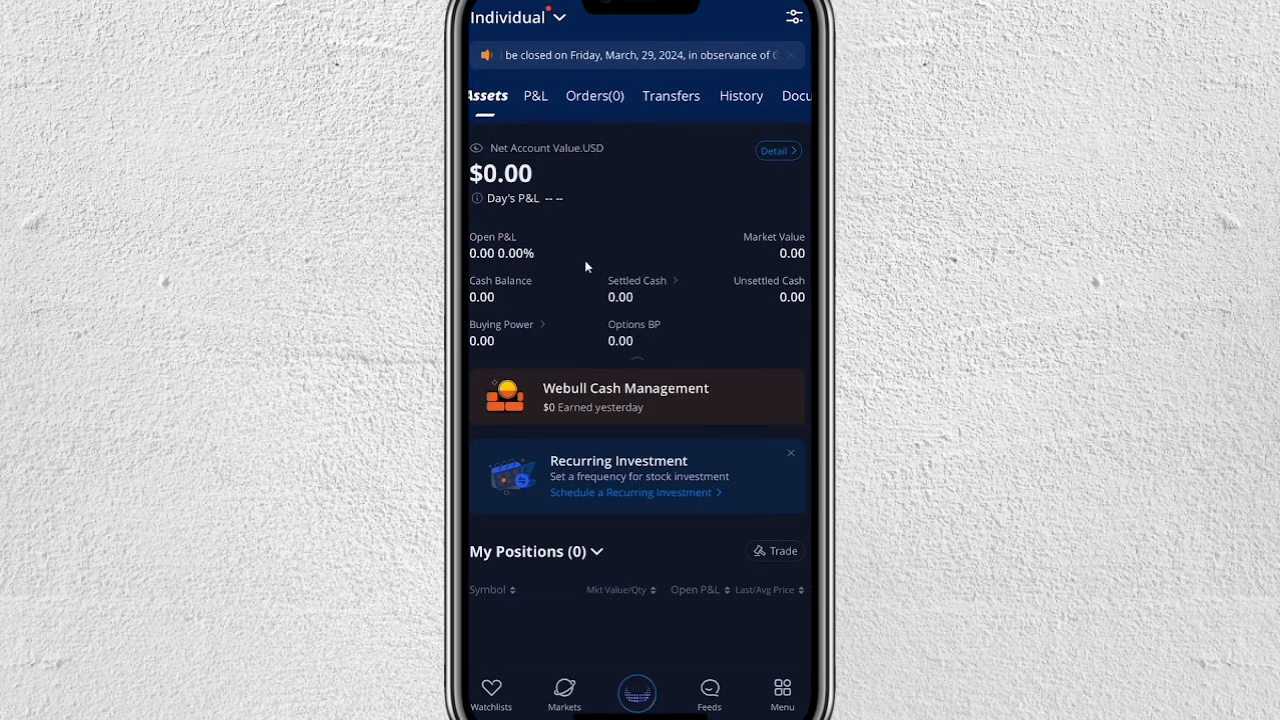
{"action": "mouse_move", "coordinate": [546, 304]}
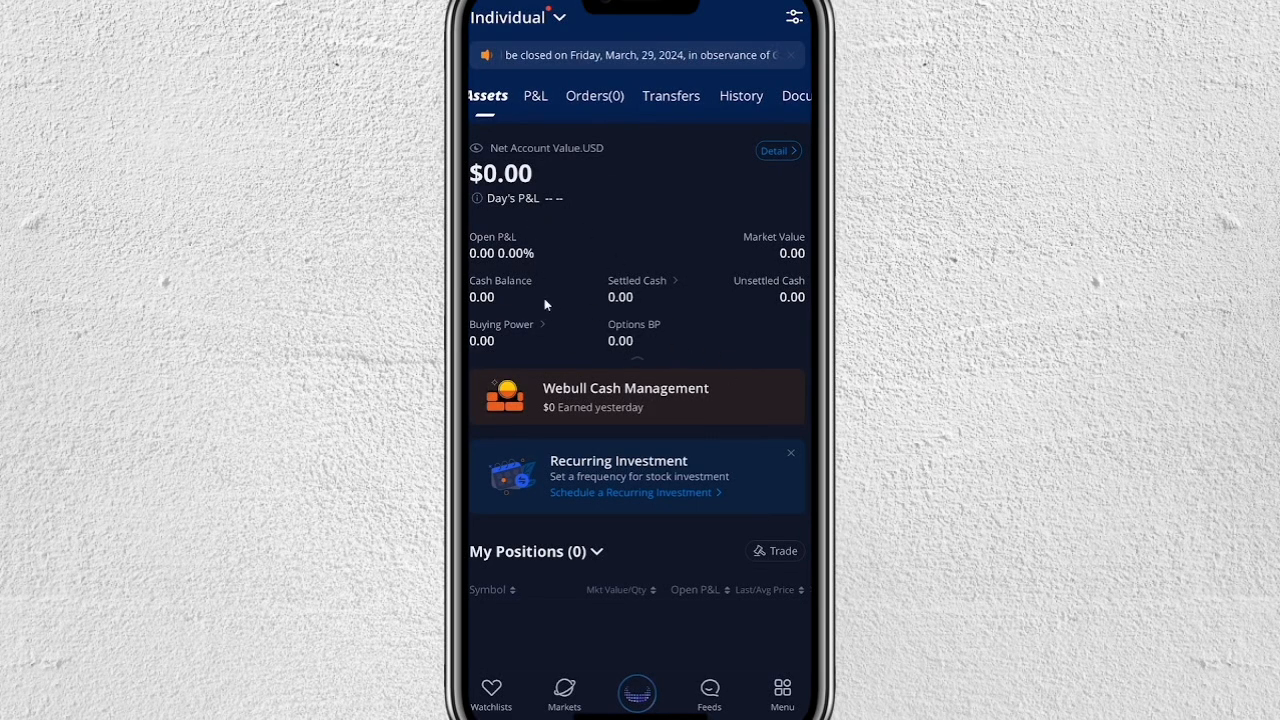
{"action": "mouse_move", "coordinate": [675, 420]}
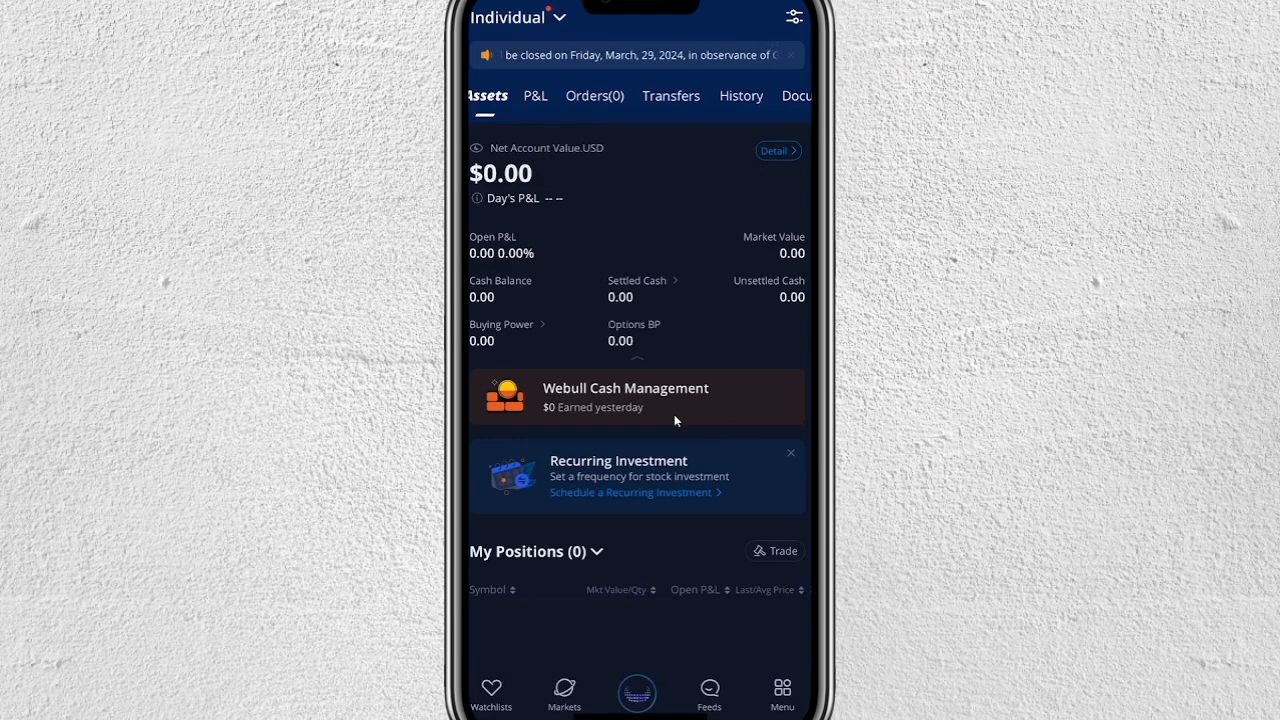
{"action": "mouse_move", "coordinate": [685, 423]}
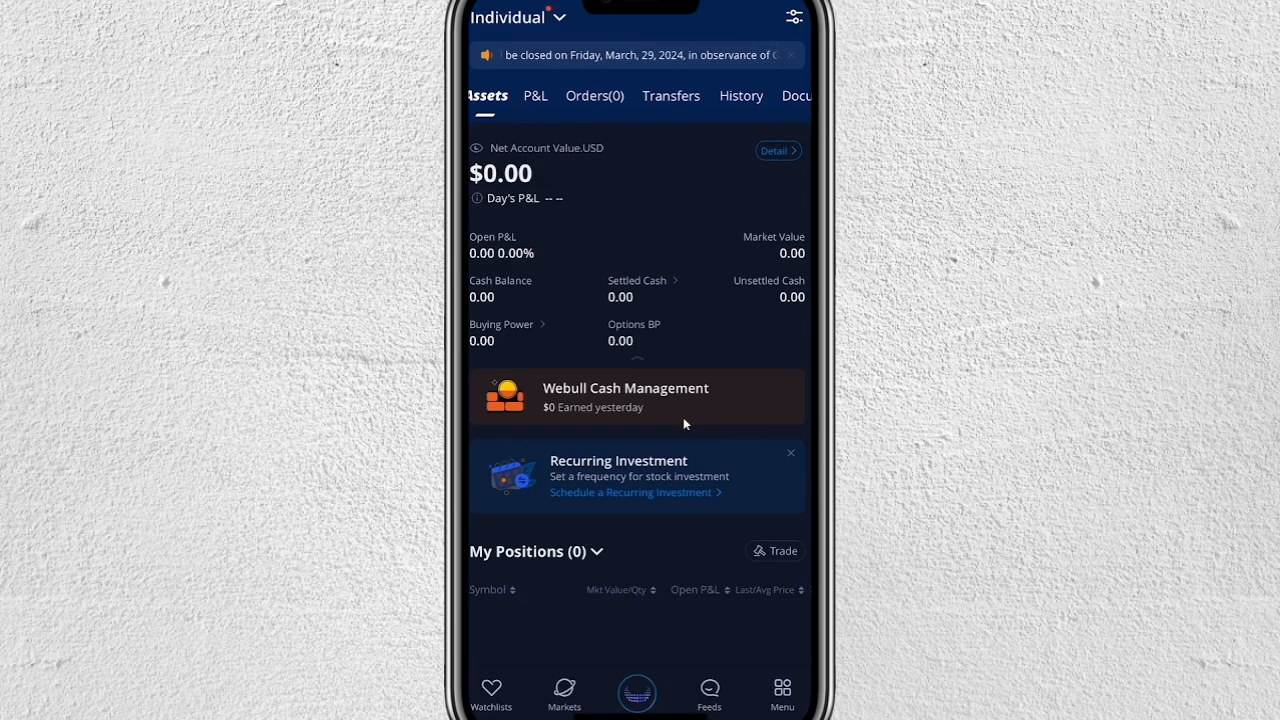
{"action": "mouse_move", "coordinate": [603, 465]}
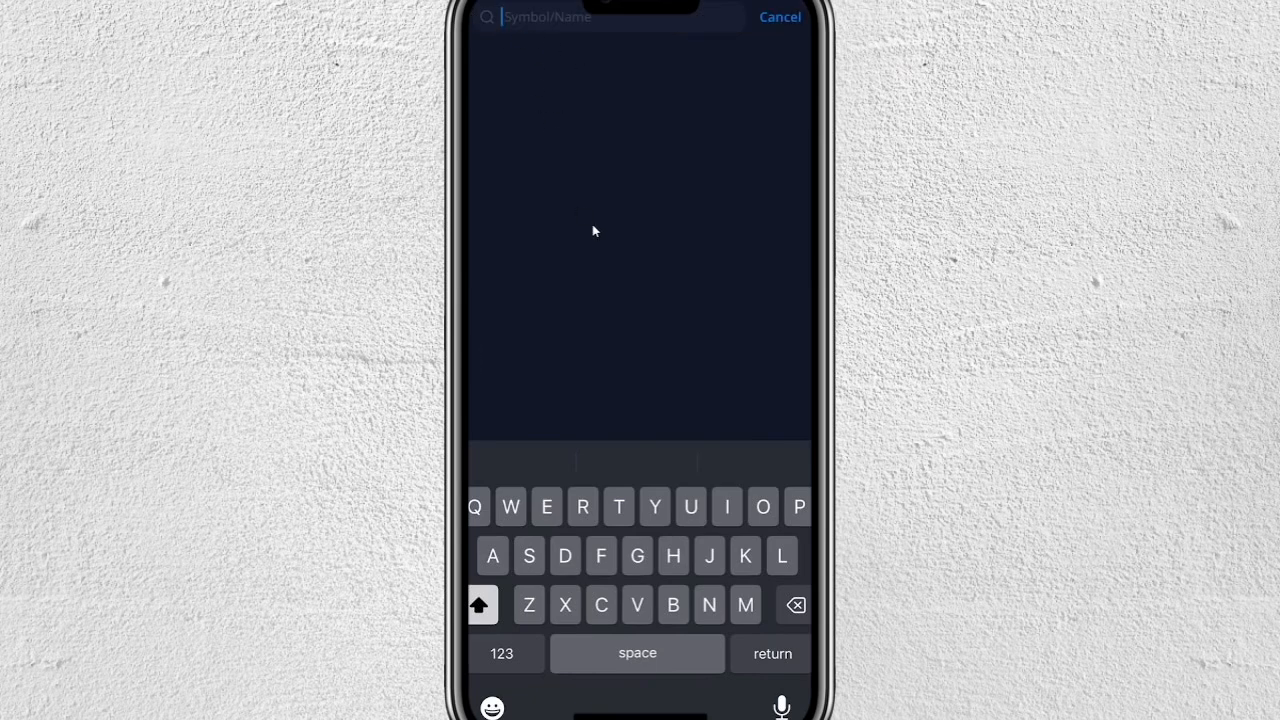
{"action": "mouse_move", "coordinate": [603, 216]}
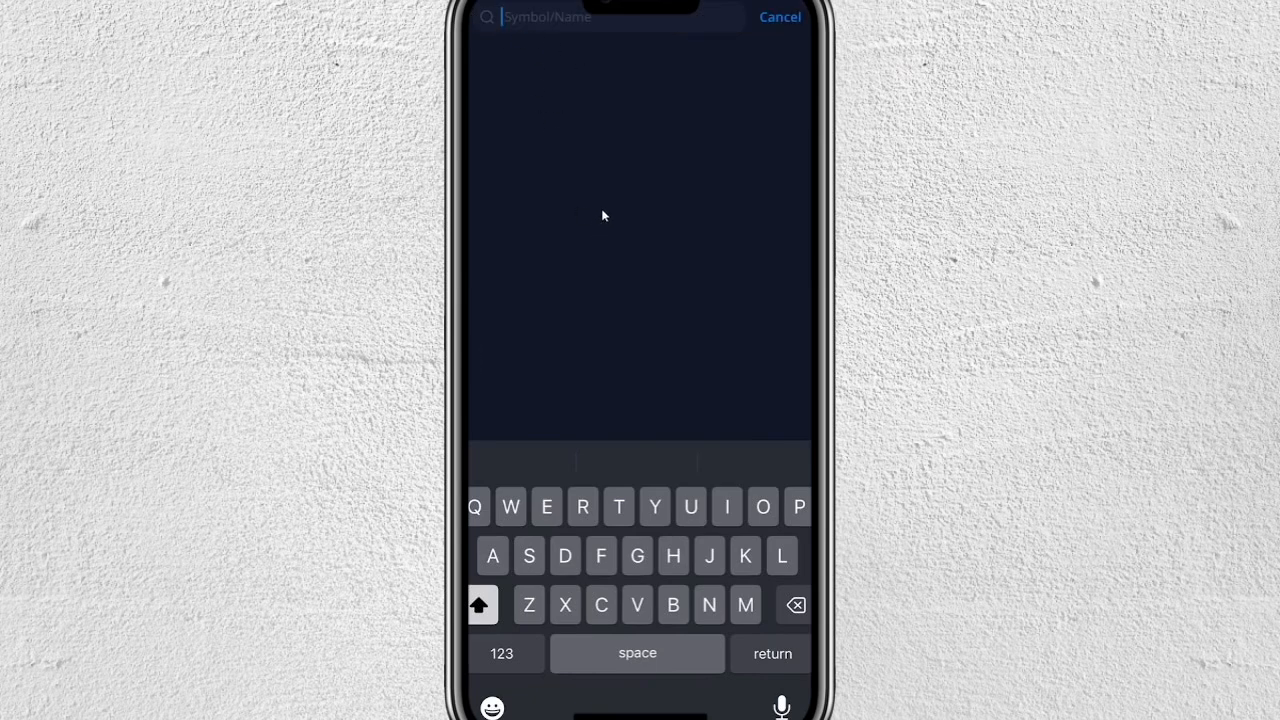
{"action": "mouse_move", "coordinate": [689, 220]}
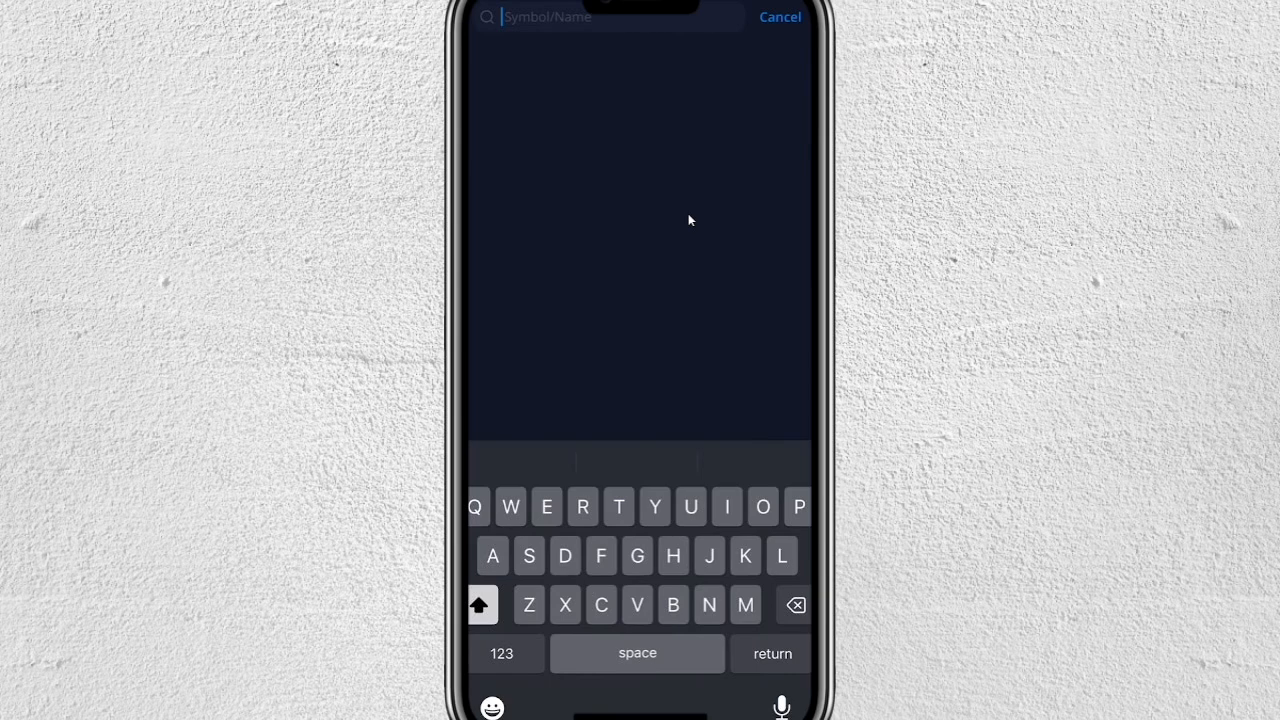
{"action": "mouse_move", "coordinate": [612, 267]}
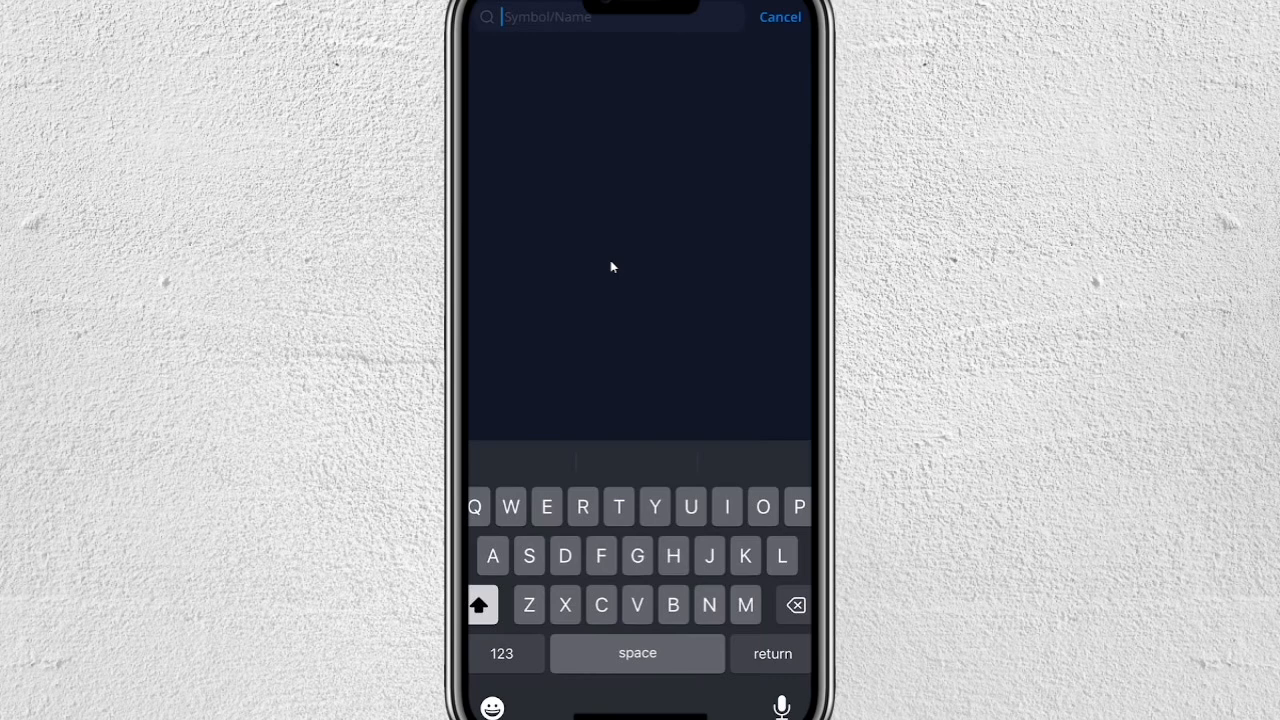
{"action": "mouse_move", "coordinate": [606, 264]}
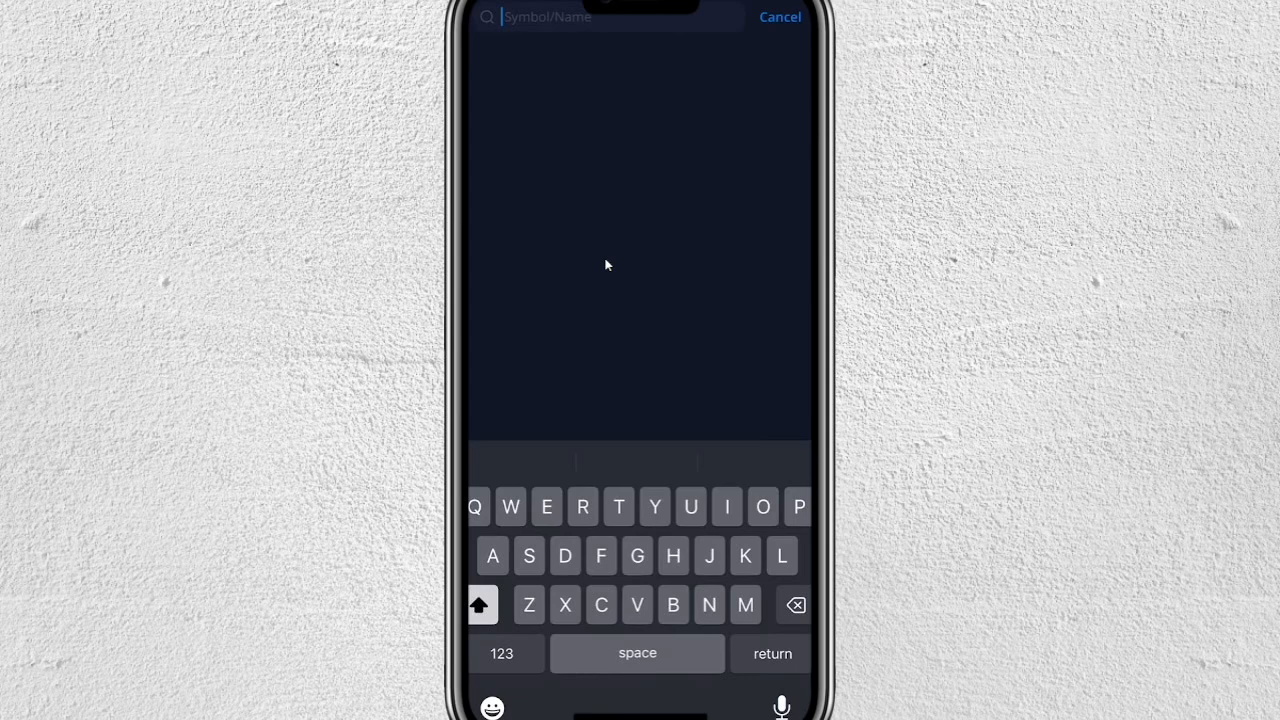
- Search 'Voo' to list VOO, the Vanguard S&P 500 ETF, among matching tickers
{"action": "type", "text": "Voo"}
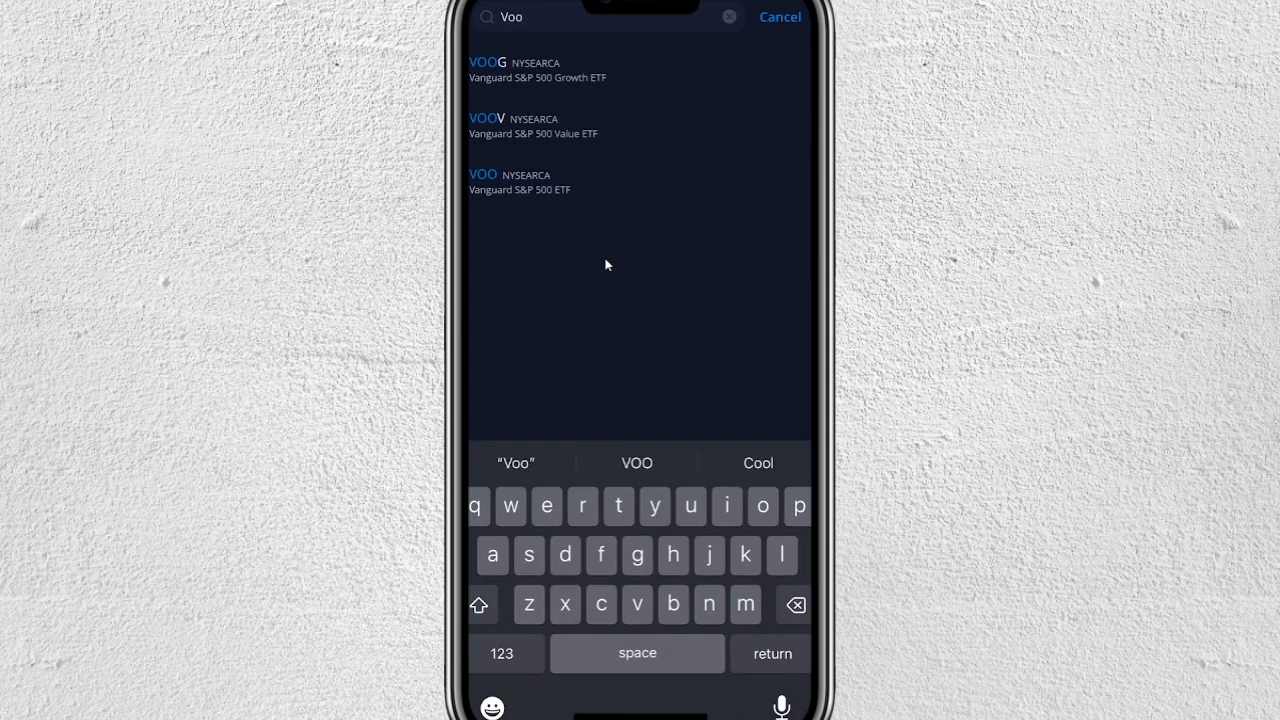
{"action": "mouse_move", "coordinate": [539, 199]}
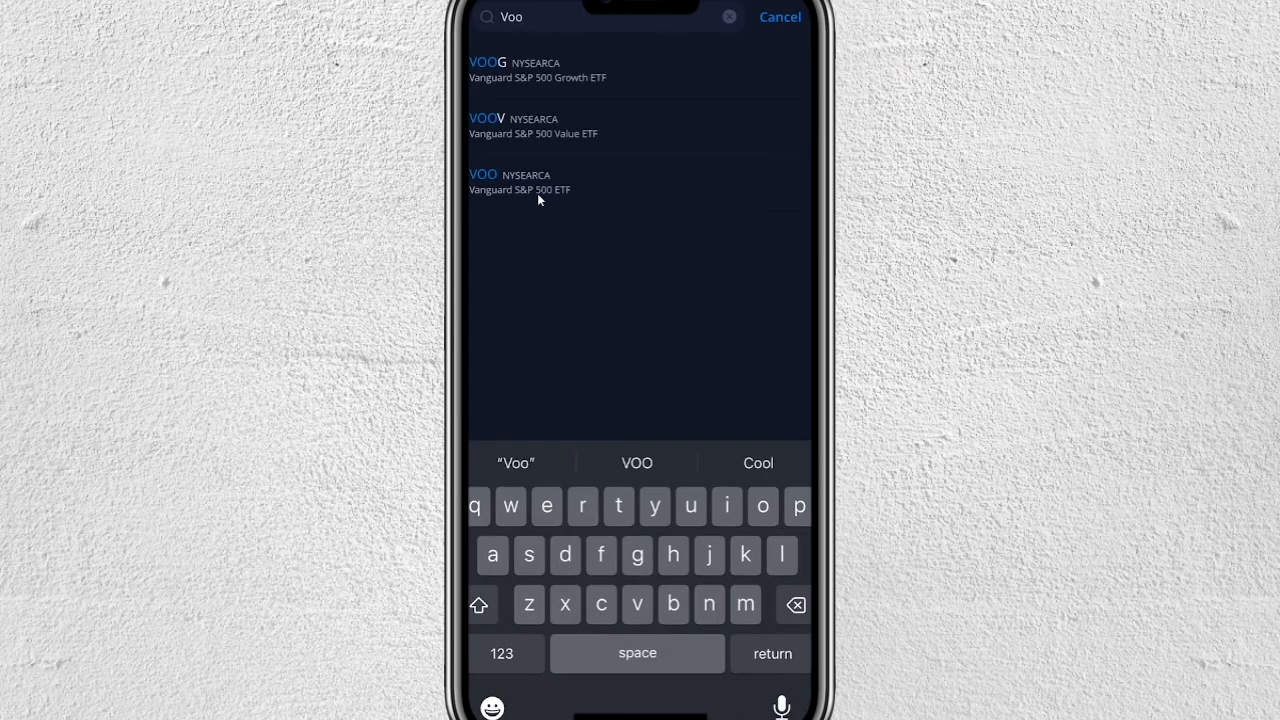
{"action": "mouse_move", "coordinate": [552, 205]}
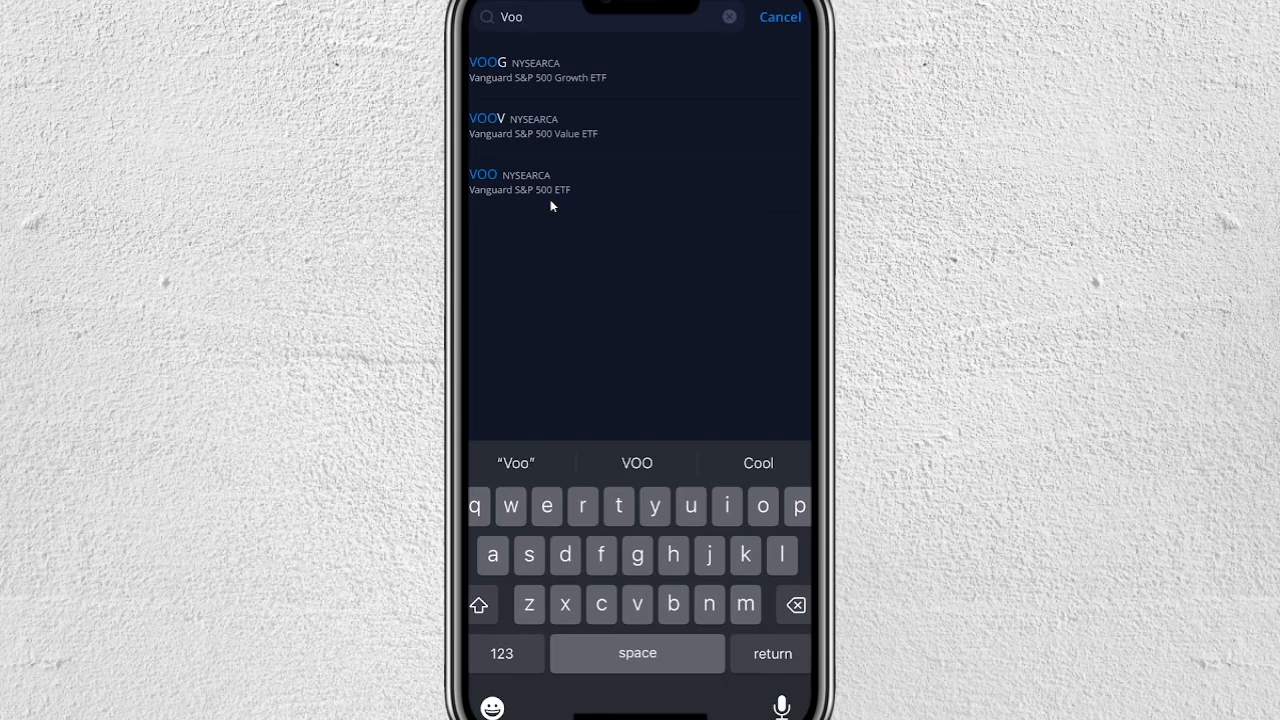
{"action": "mouse_move", "coordinate": [556, 199]}
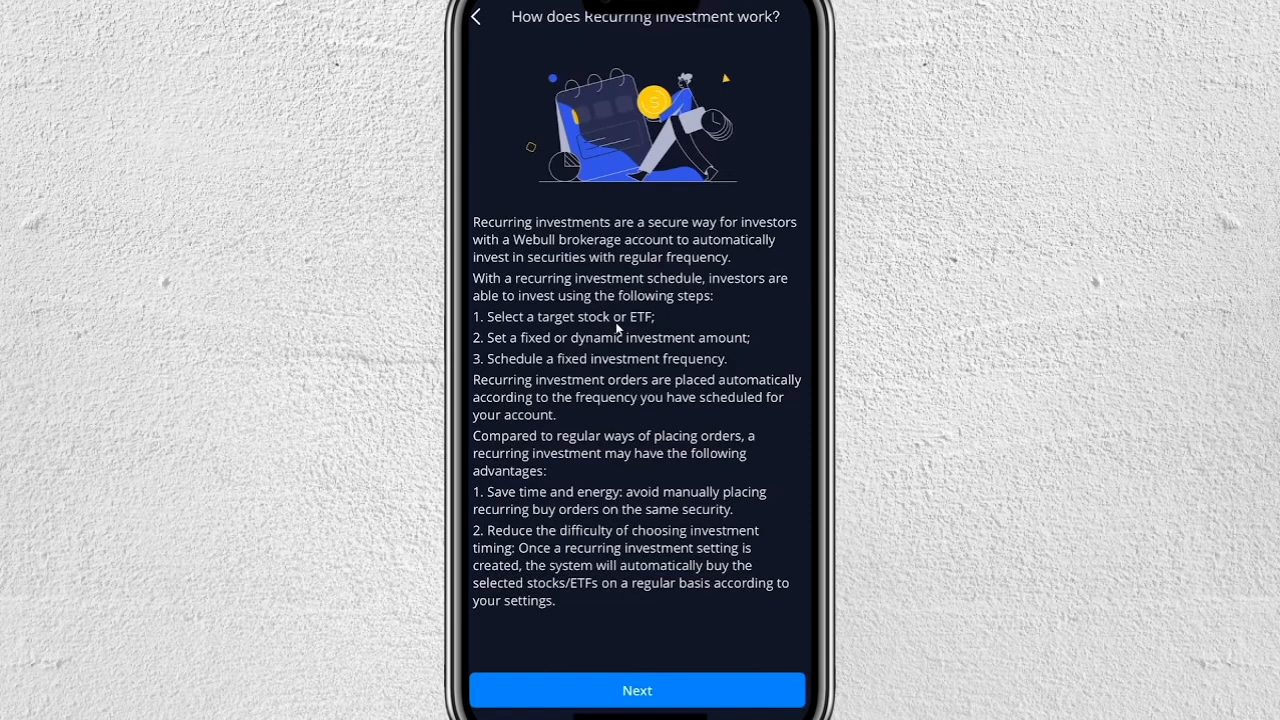
{"action": "mouse_move", "coordinate": [472, 358]}
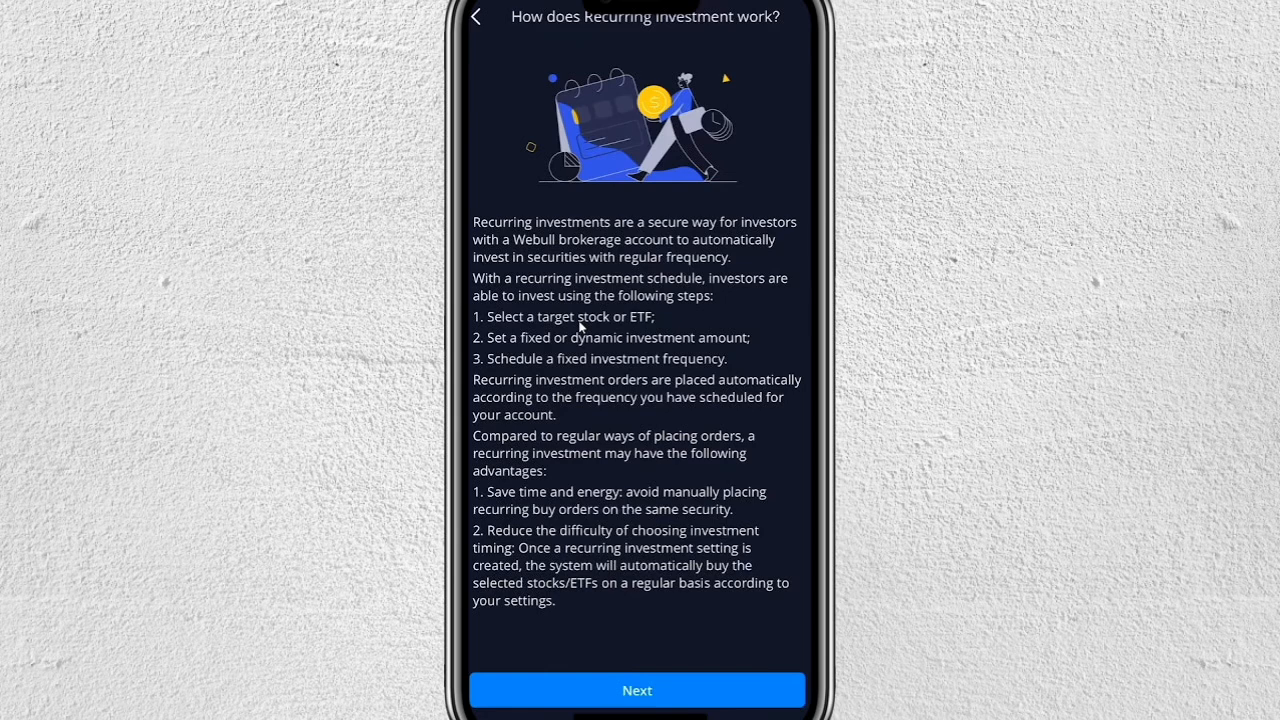
{"action": "mouse_move", "coordinate": [647, 329]}
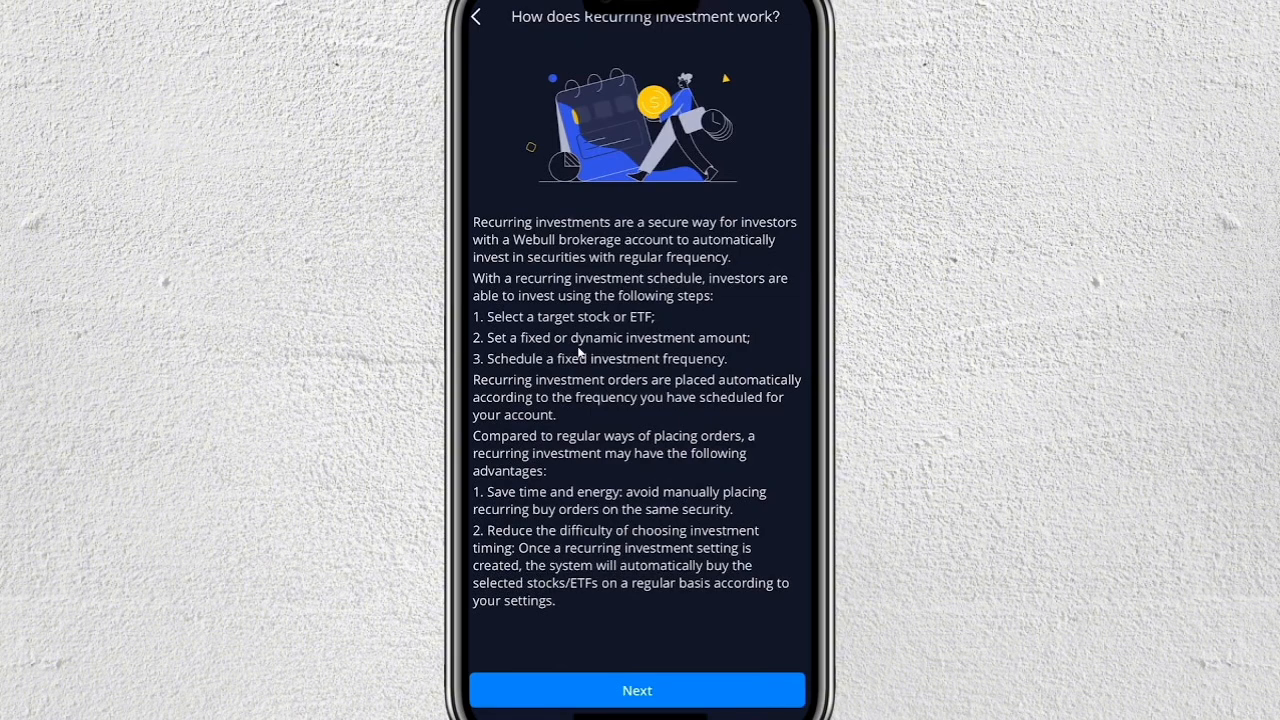
{"action": "mouse_move", "coordinate": [528, 348]}
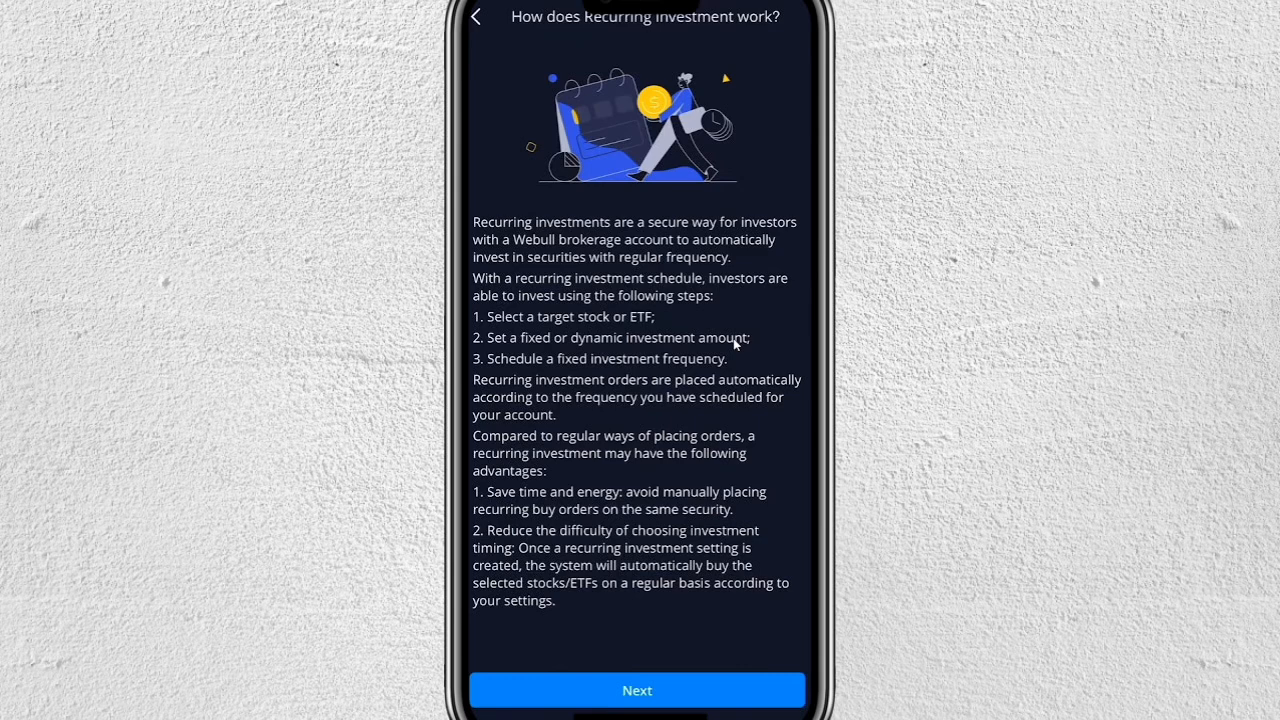
{"action": "mouse_move", "coordinate": [548, 368]}
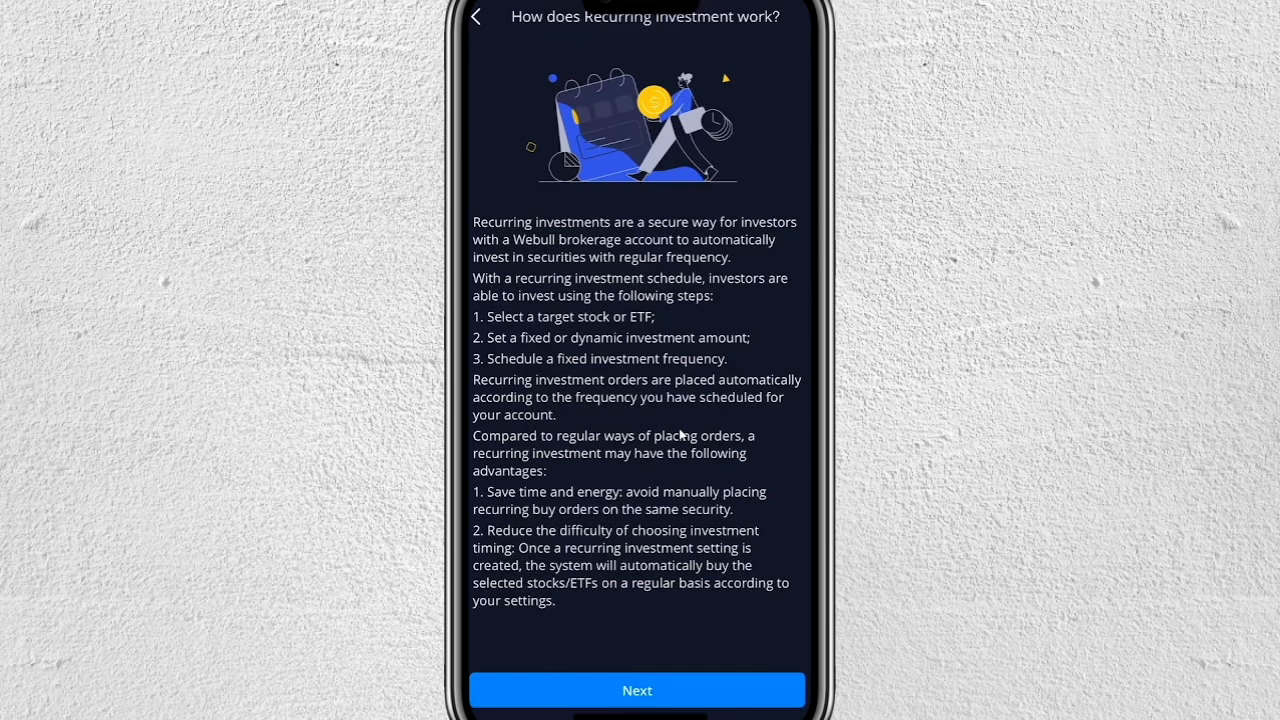
{"action": "mouse_move", "coordinate": [572, 412]}
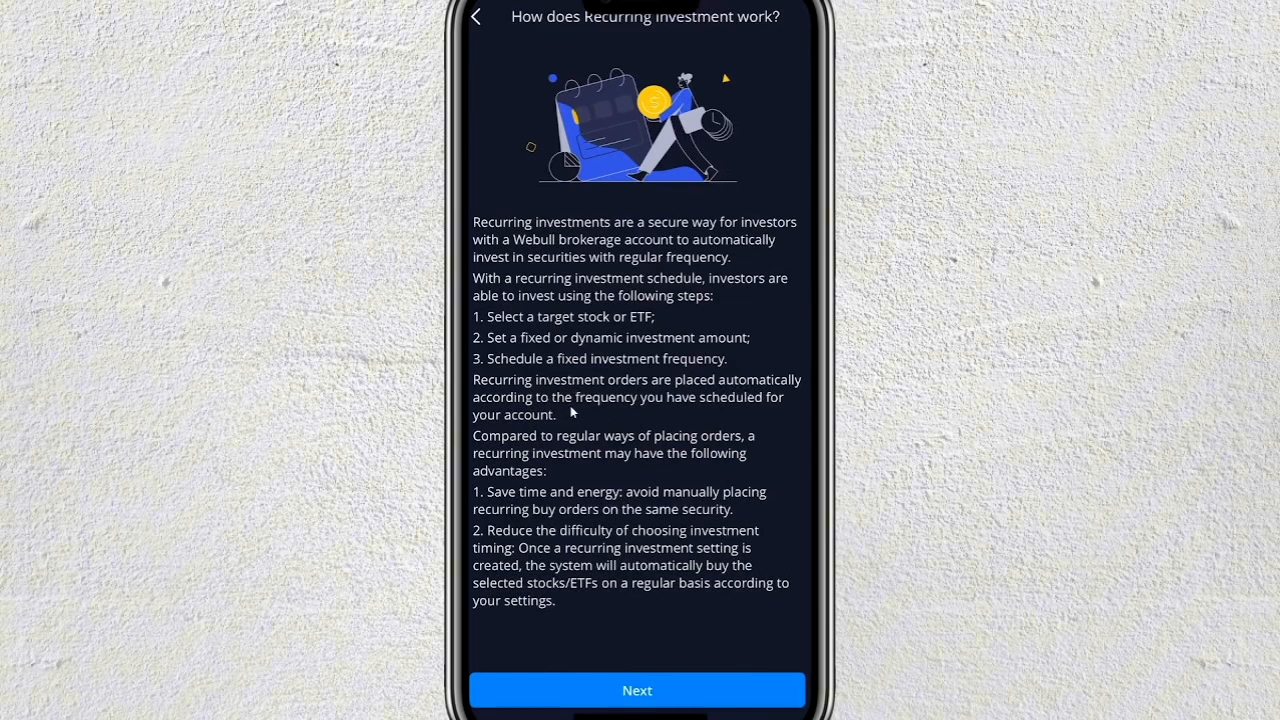
{"action": "mouse_move", "coordinate": [680, 400]}
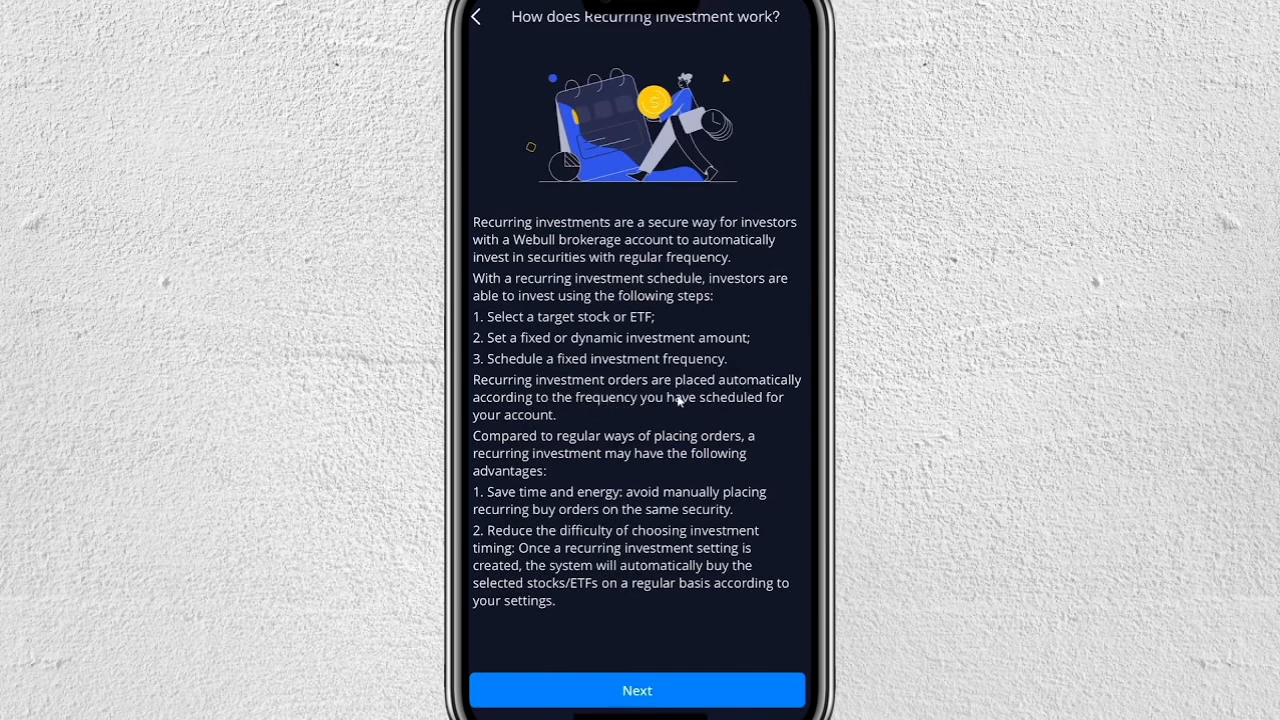
{"action": "mouse_move", "coordinate": [743, 409]}
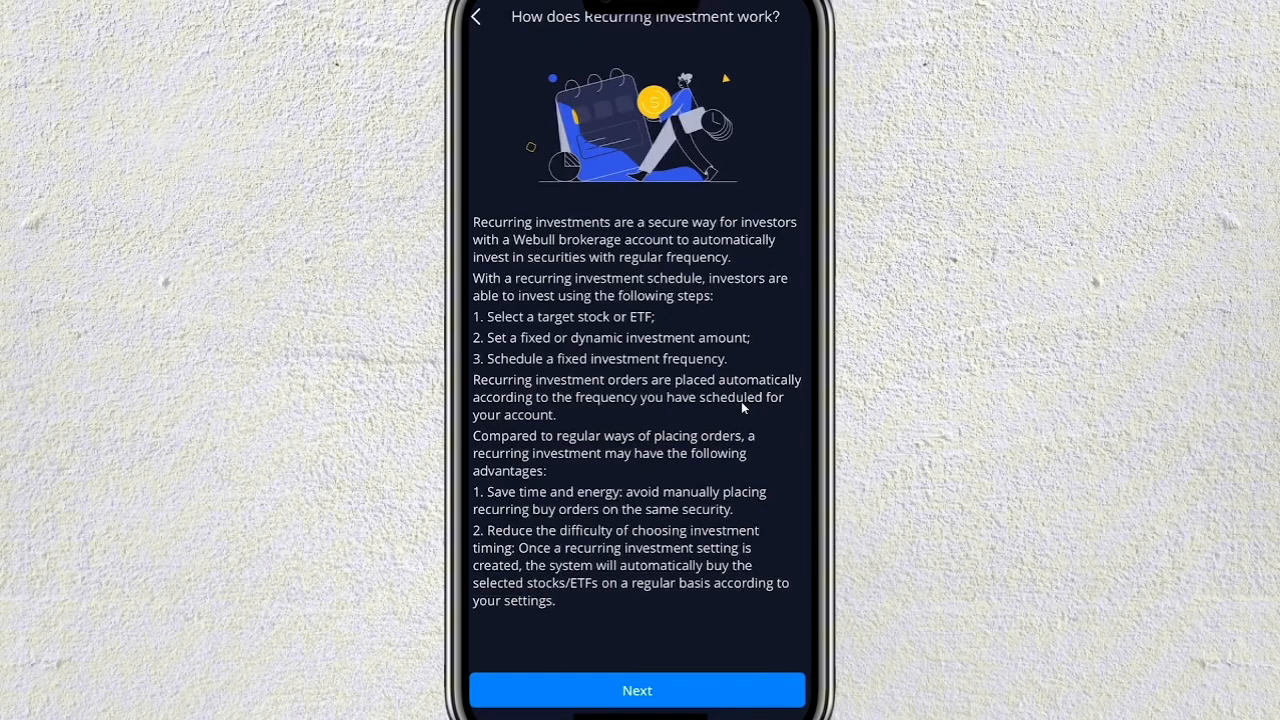
{"action": "mouse_move", "coordinate": [680, 447]}
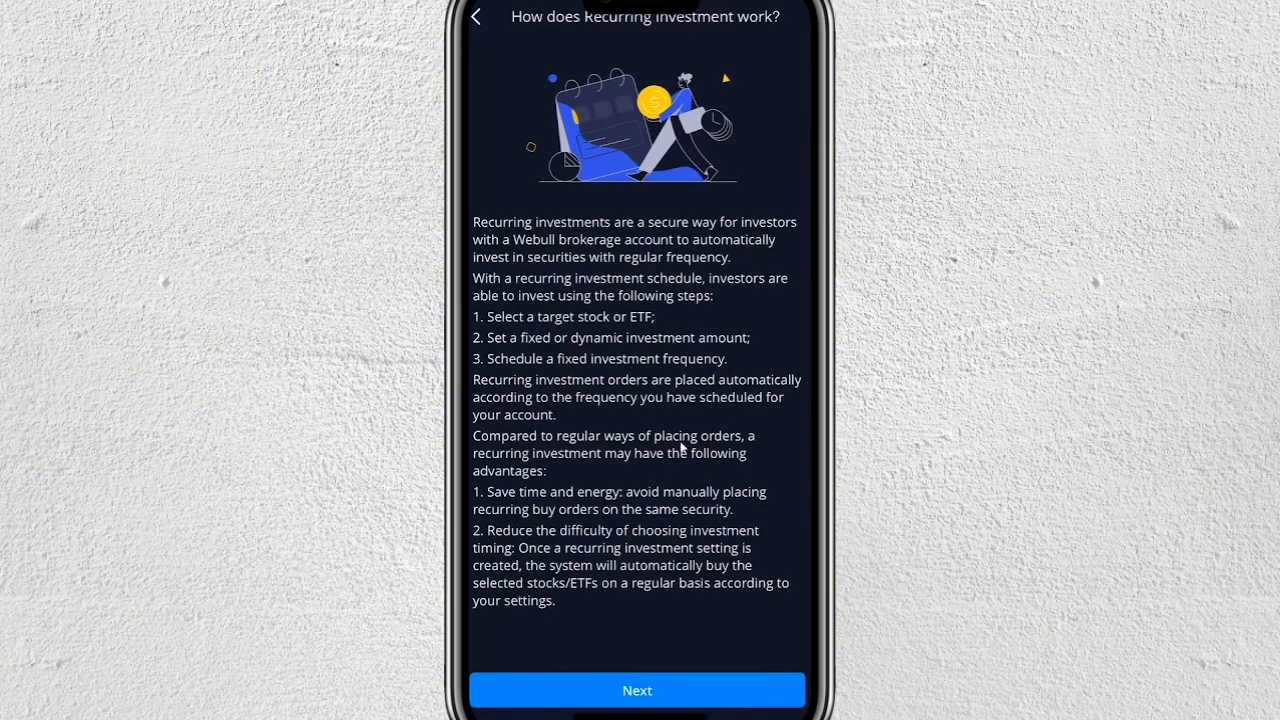
{"action": "mouse_move", "coordinate": [680, 464]}
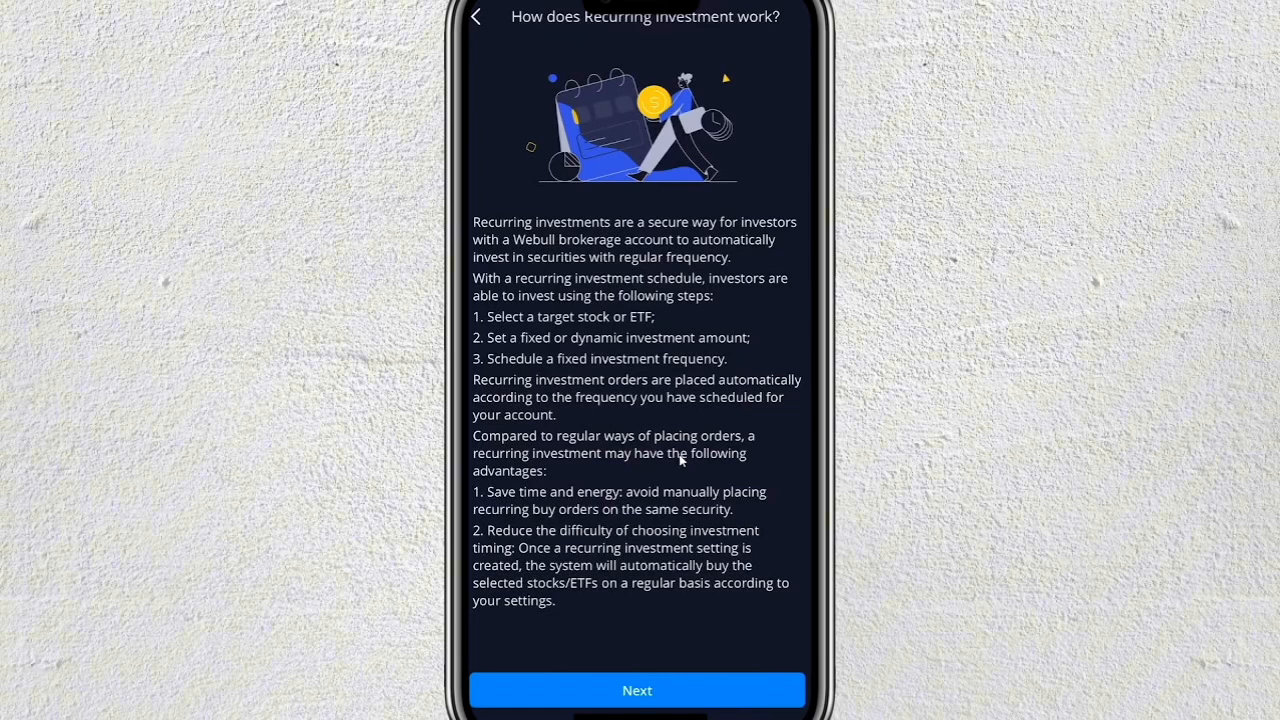
{"action": "mouse_move", "coordinate": [678, 550]}
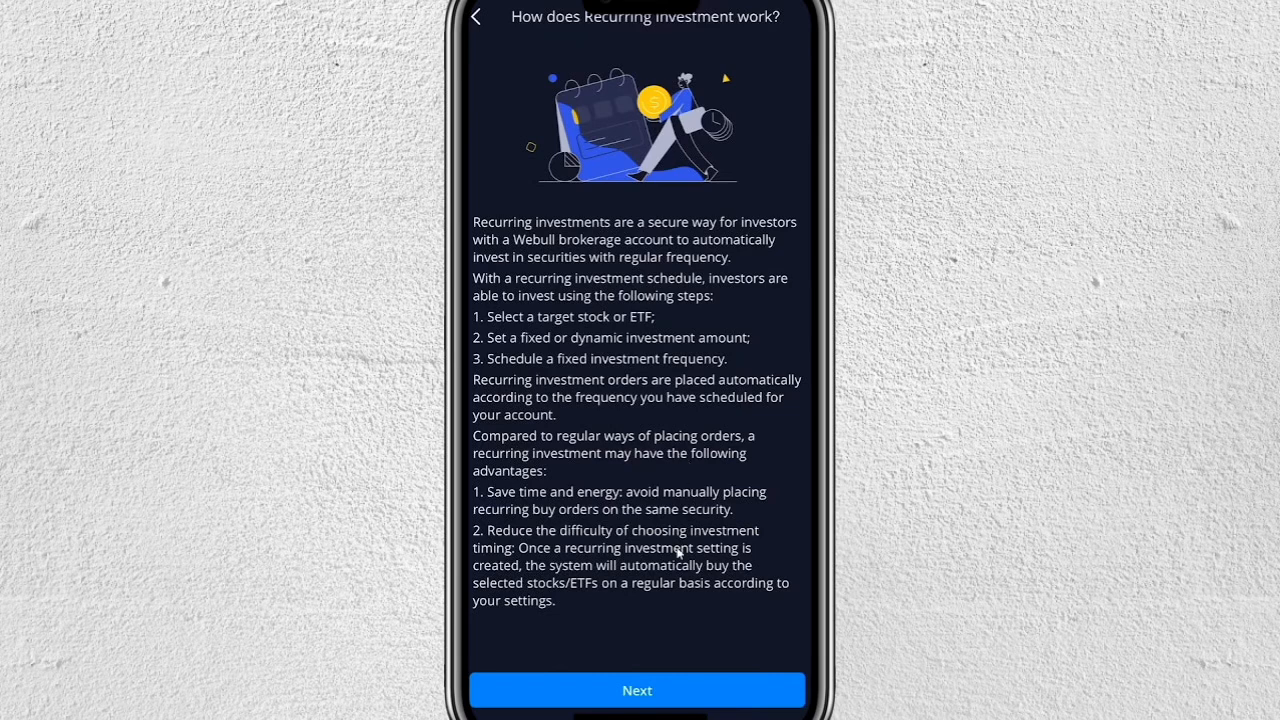
{"action": "mouse_move", "coordinate": [630, 497]}
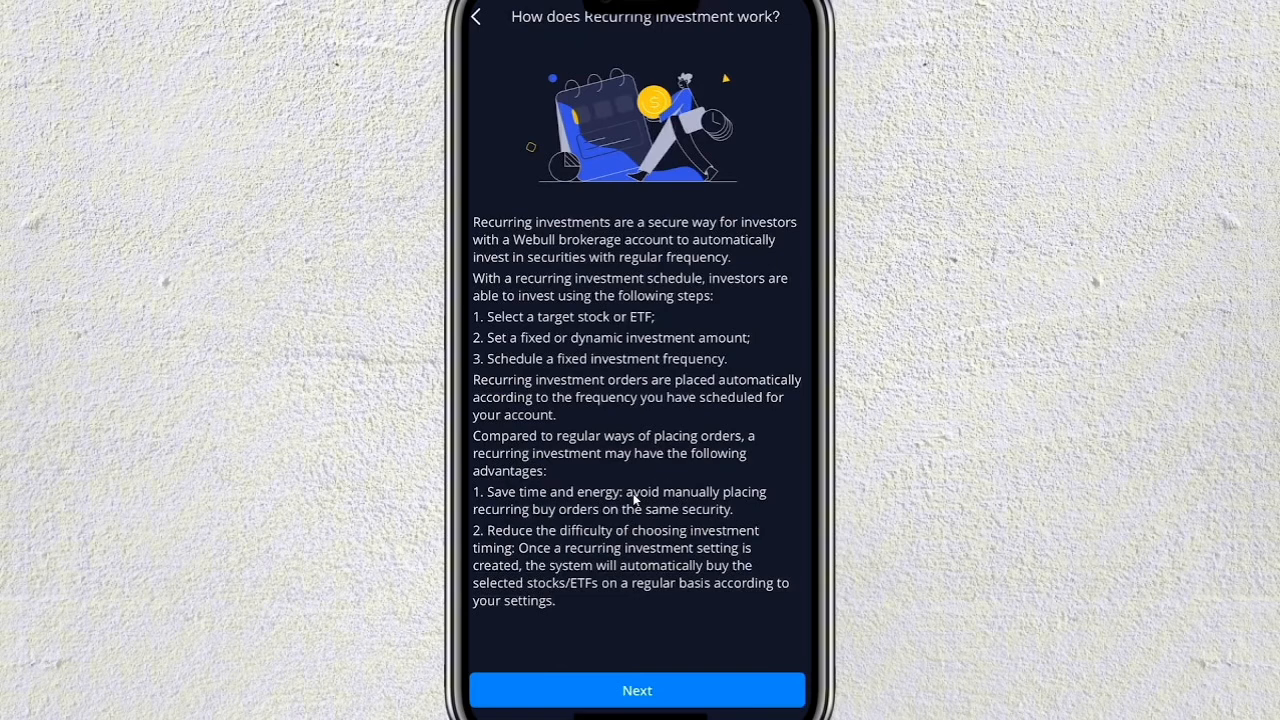
{"action": "mouse_move", "coordinate": [665, 488]}
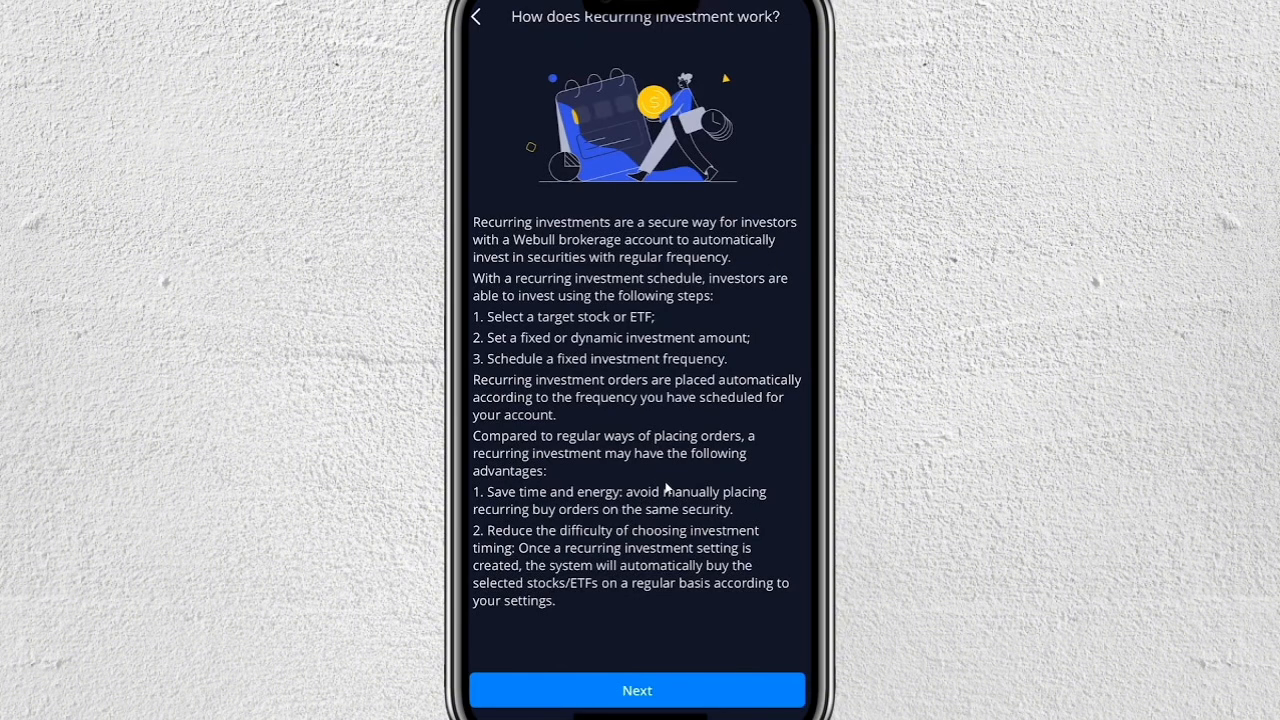
{"action": "mouse_move", "coordinate": [664, 485]}
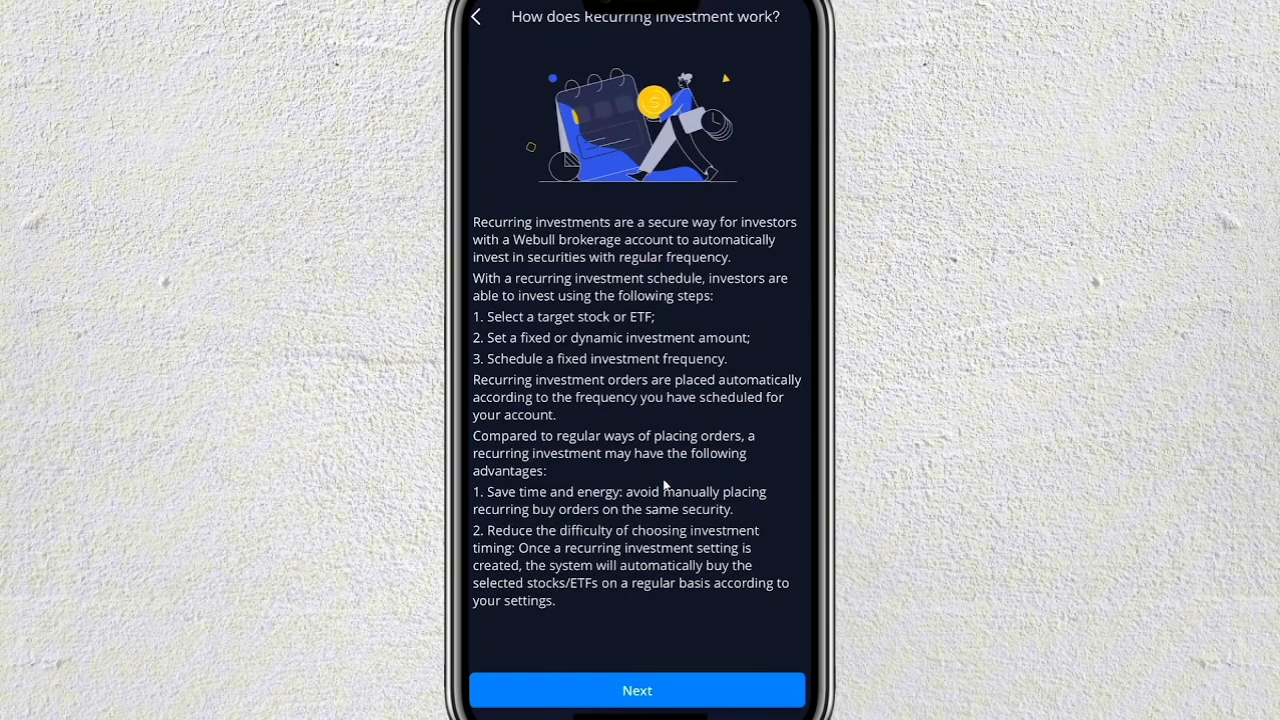
{"action": "mouse_move", "coordinate": [657, 522]}
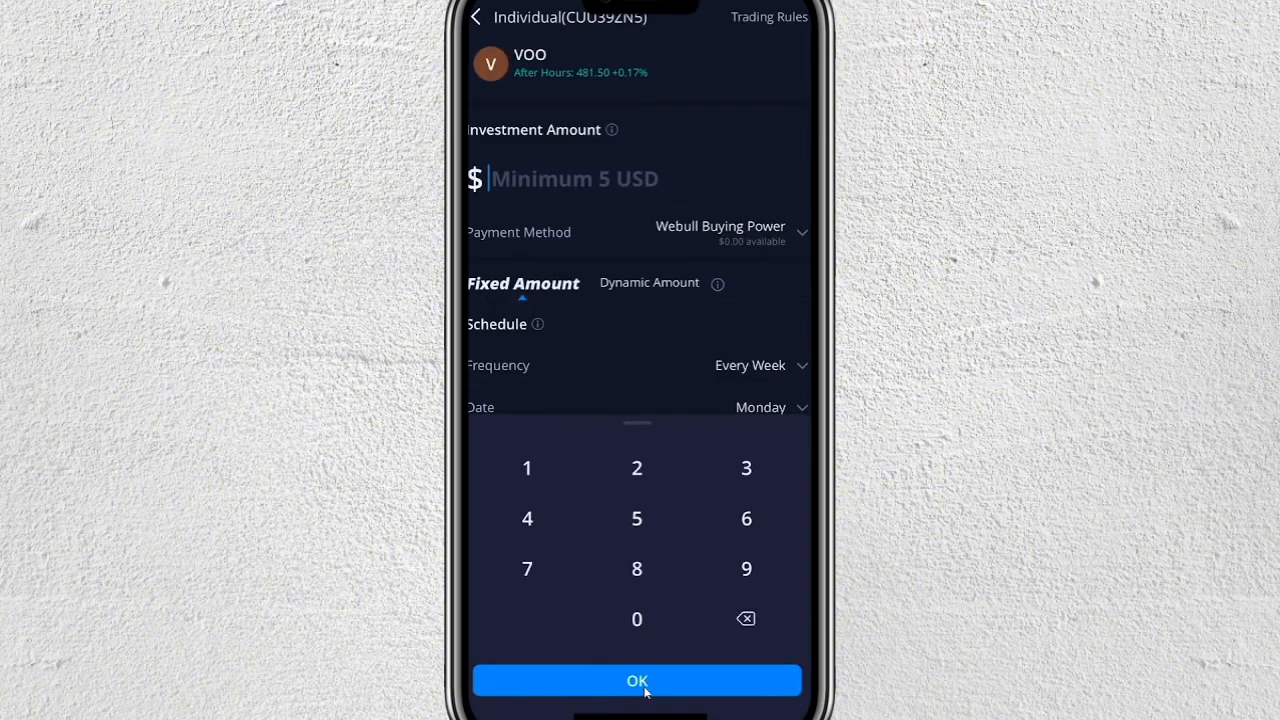
{"action": "mouse_move", "coordinate": [656, 260]}
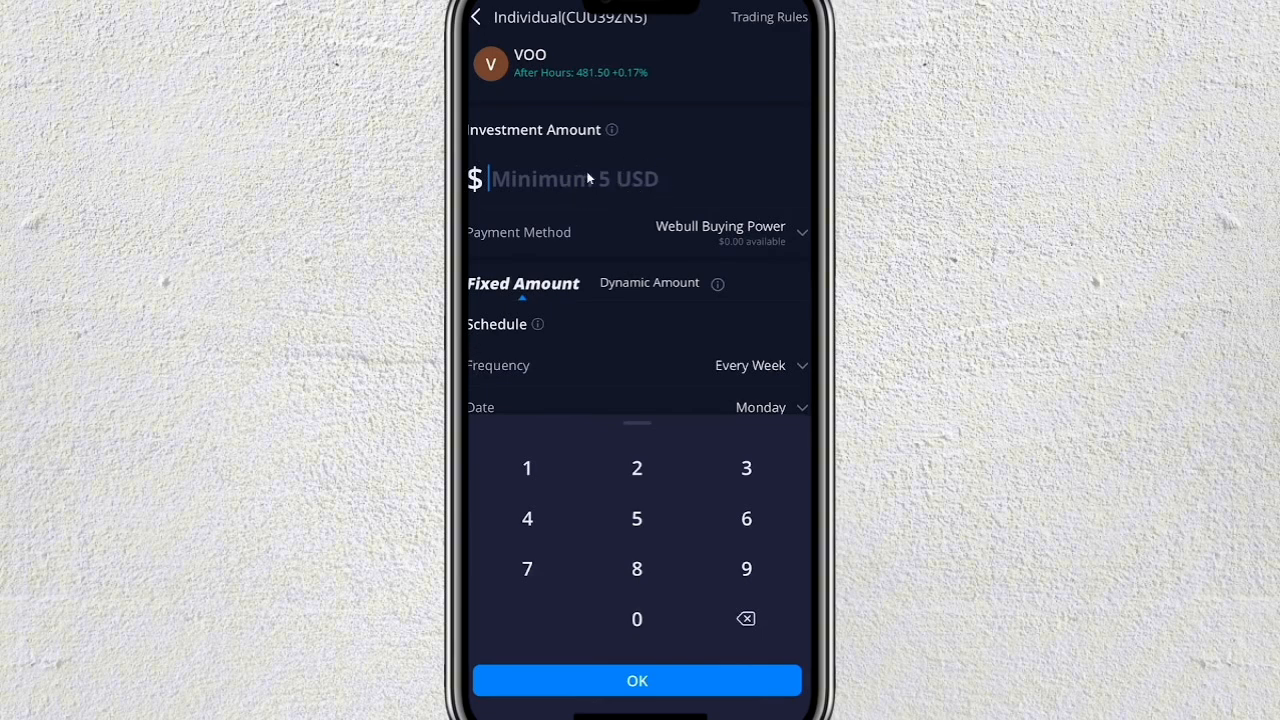
{"action": "mouse_move", "coordinate": [619, 147]}
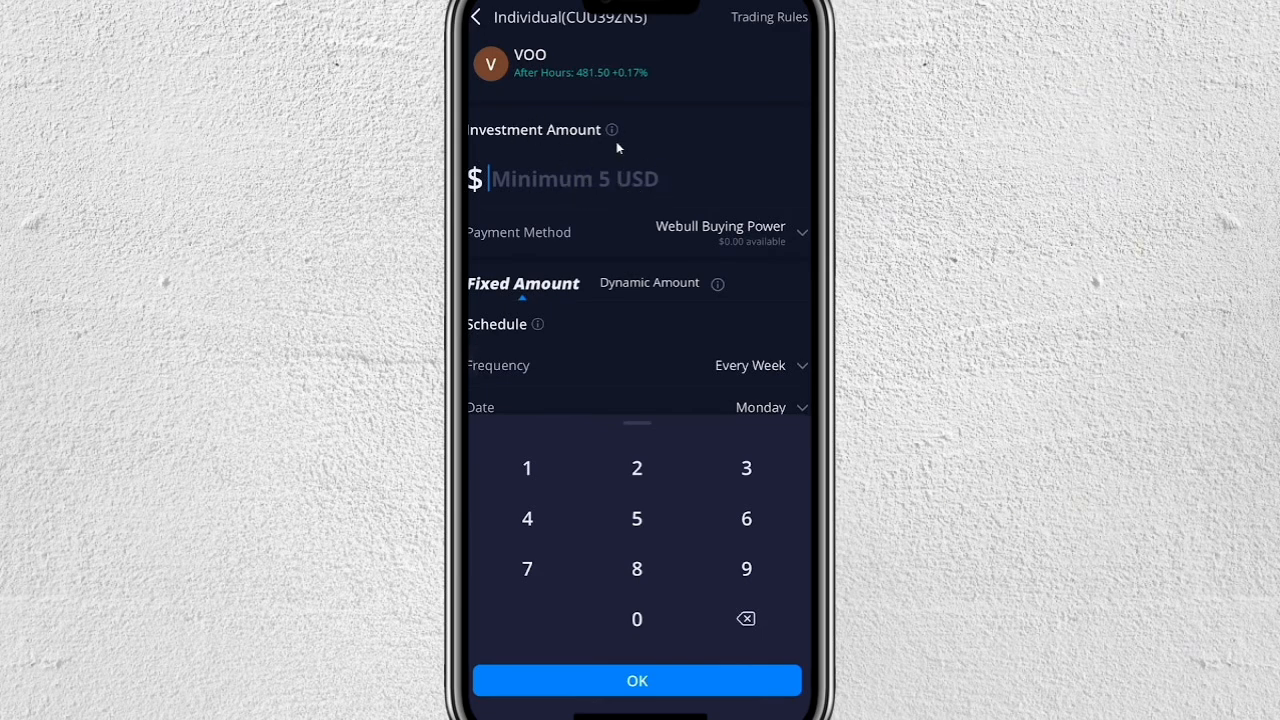
{"action": "mouse_move", "coordinate": [573, 190]}
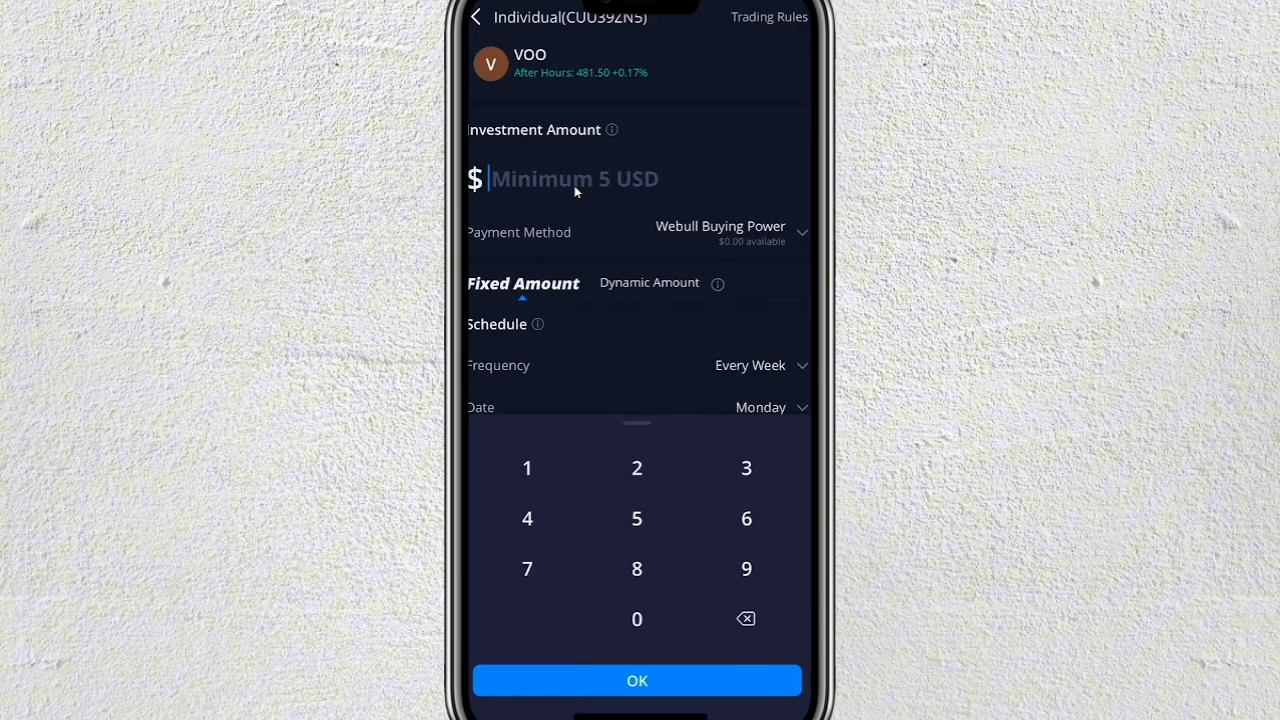
- Enter 5 as the VOO recurring investment amount
{"action": "left_click", "coordinate": [636, 518]}
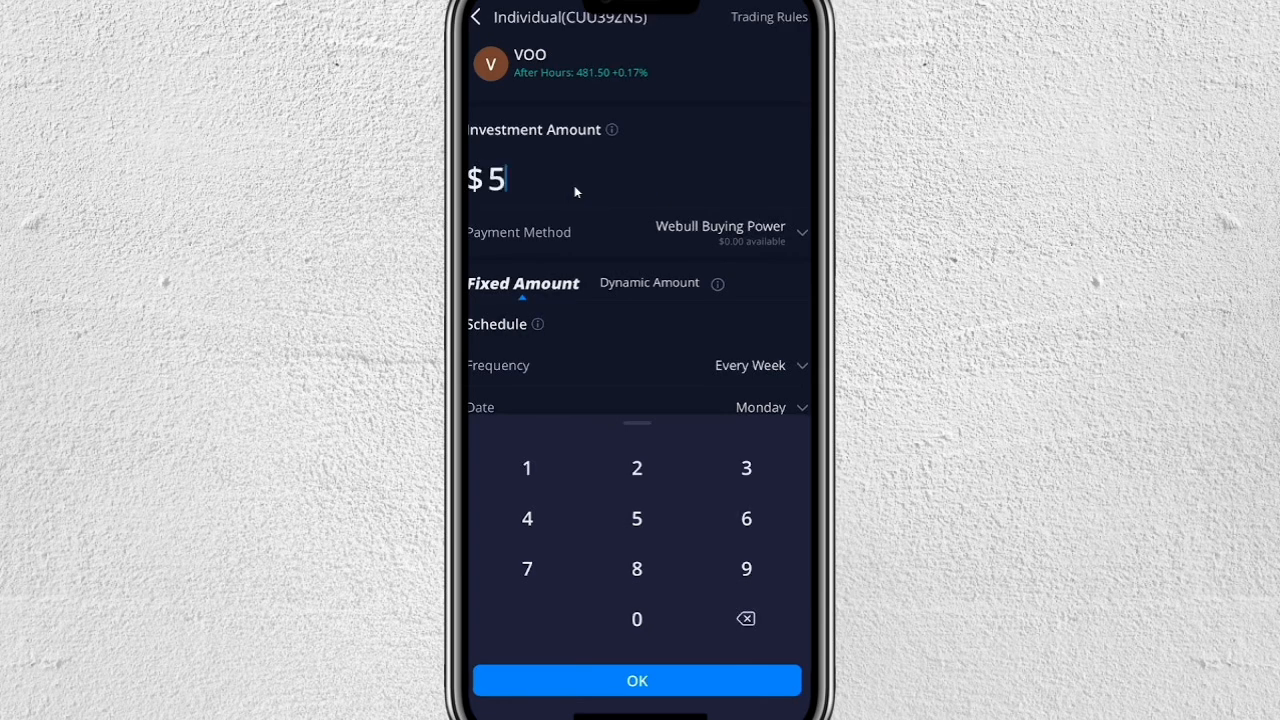
{"action": "mouse_move", "coordinate": [659, 187]}
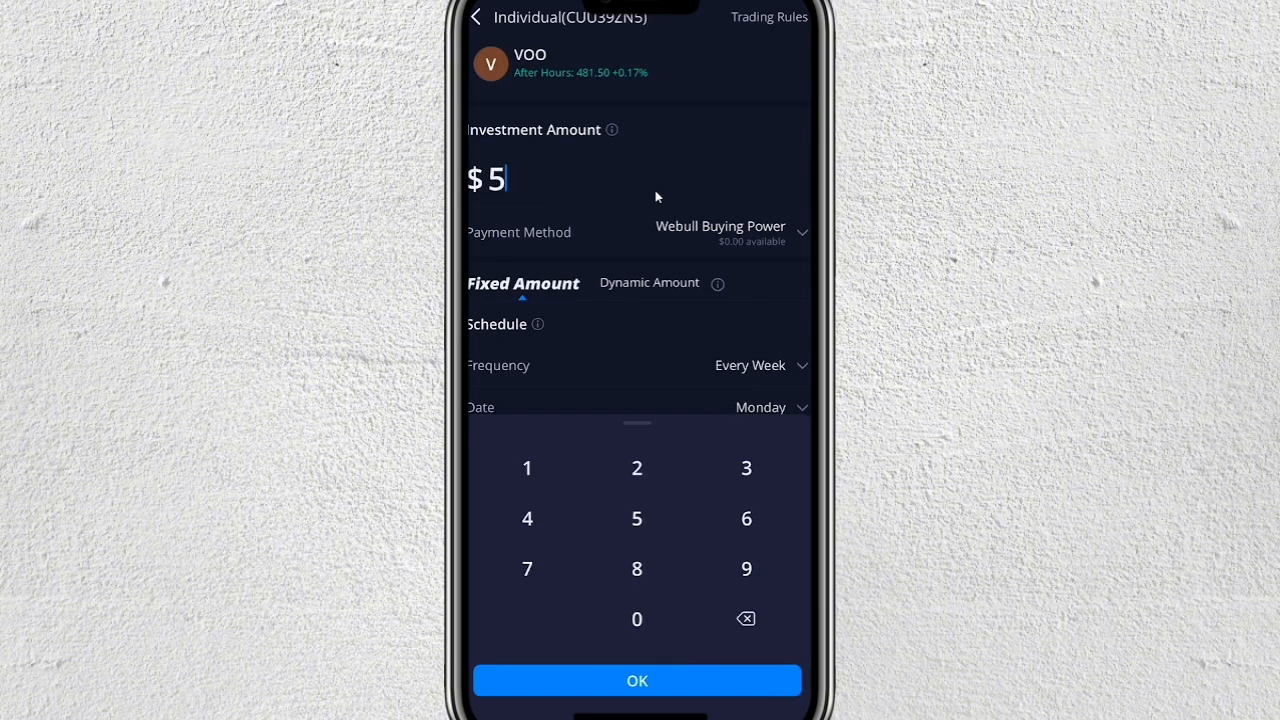
{"action": "mouse_move", "coordinate": [669, 192]}
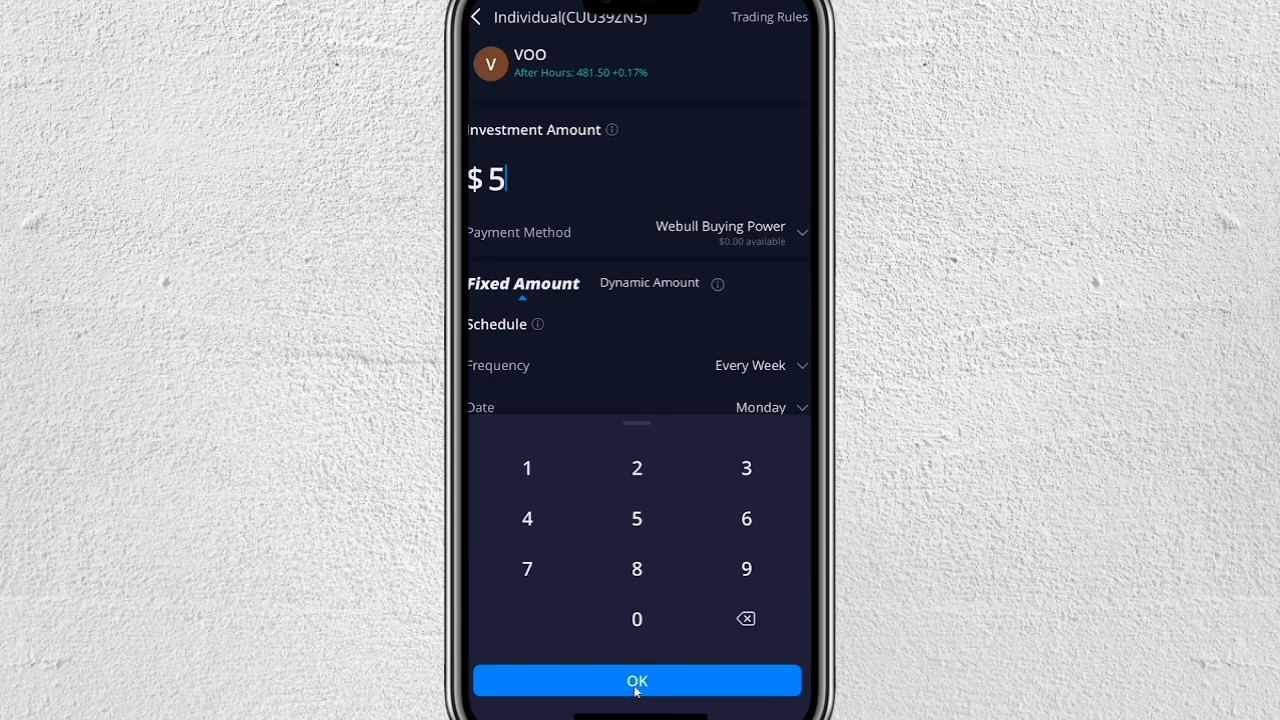
- Confirm the $5 amount on the keypad, showing next investment date Apr 01, 2024
{"action": "left_click", "coordinate": [637, 680]}
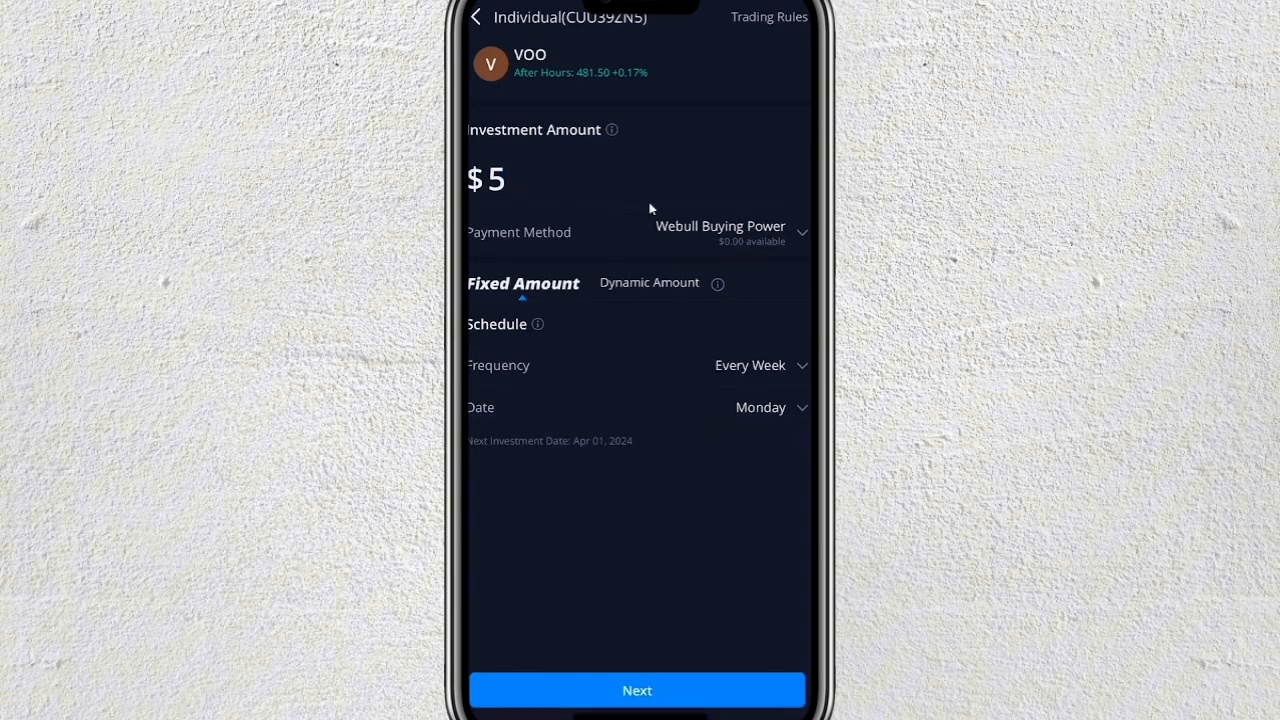
{"action": "mouse_move", "coordinate": [555, 237]}
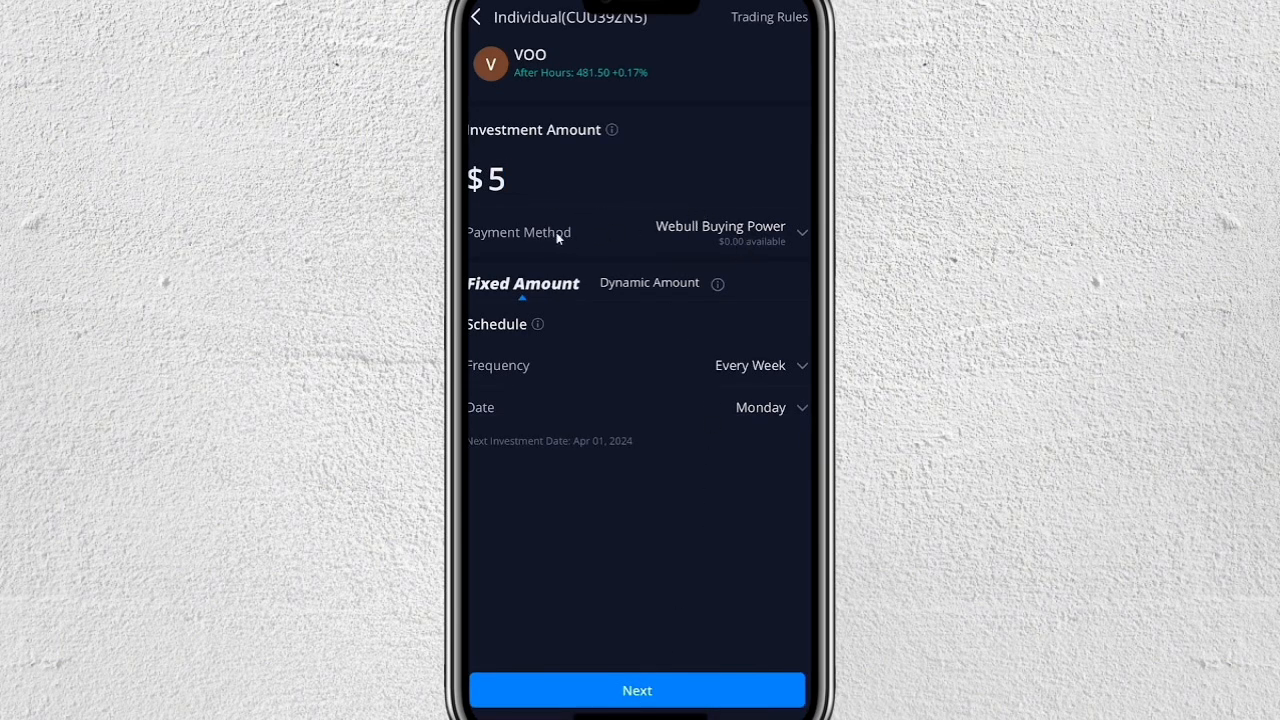
{"action": "mouse_move", "coordinate": [799, 227]}
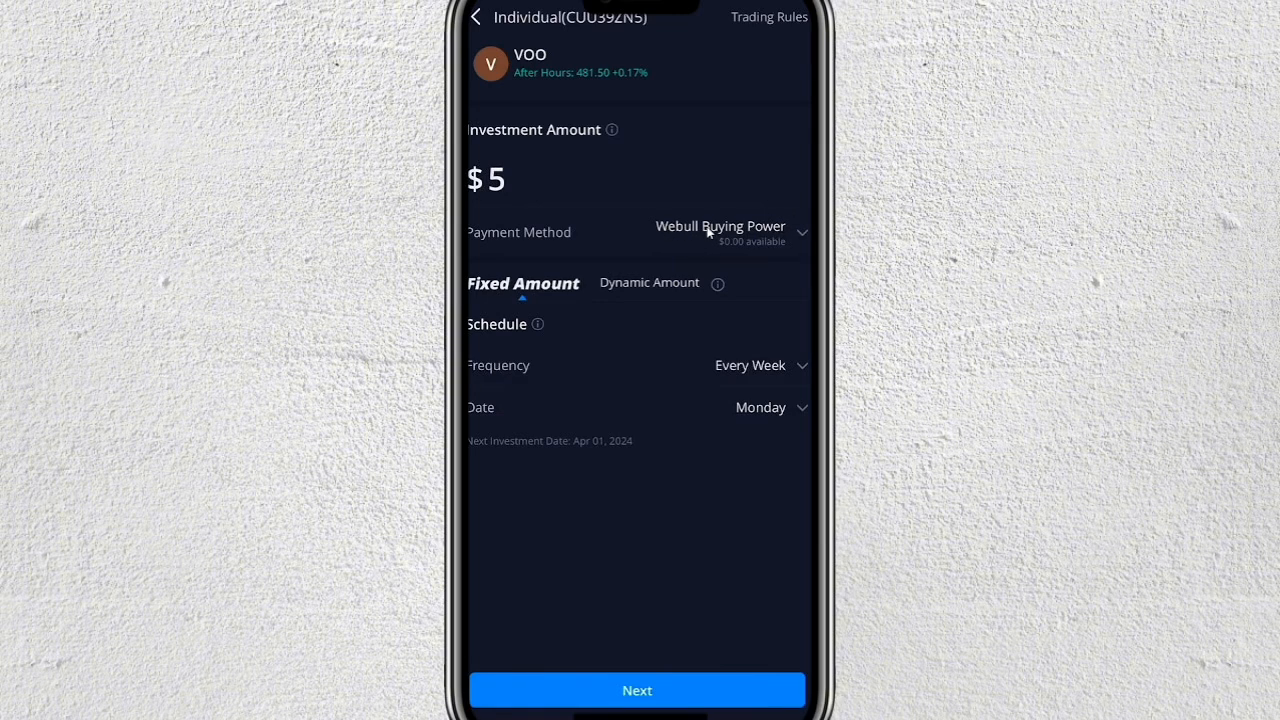
{"action": "mouse_move", "coordinate": [749, 243]}
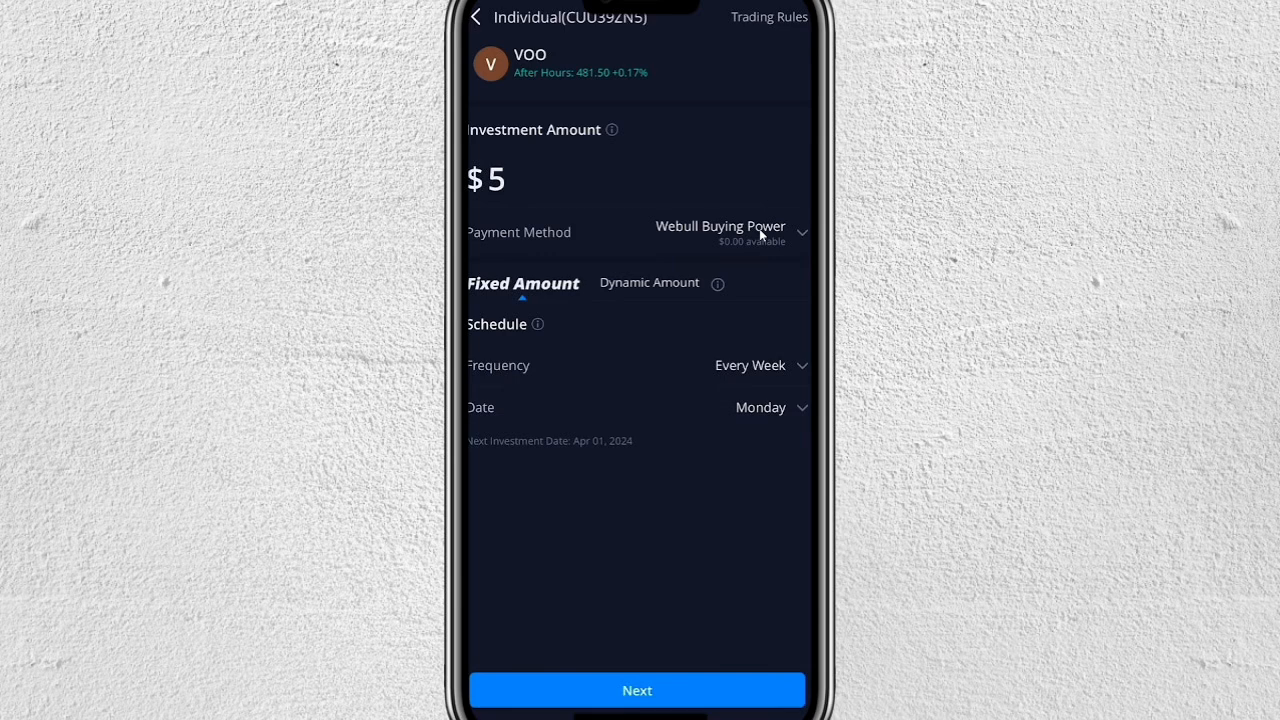
{"action": "mouse_move", "coordinate": [647, 293]}
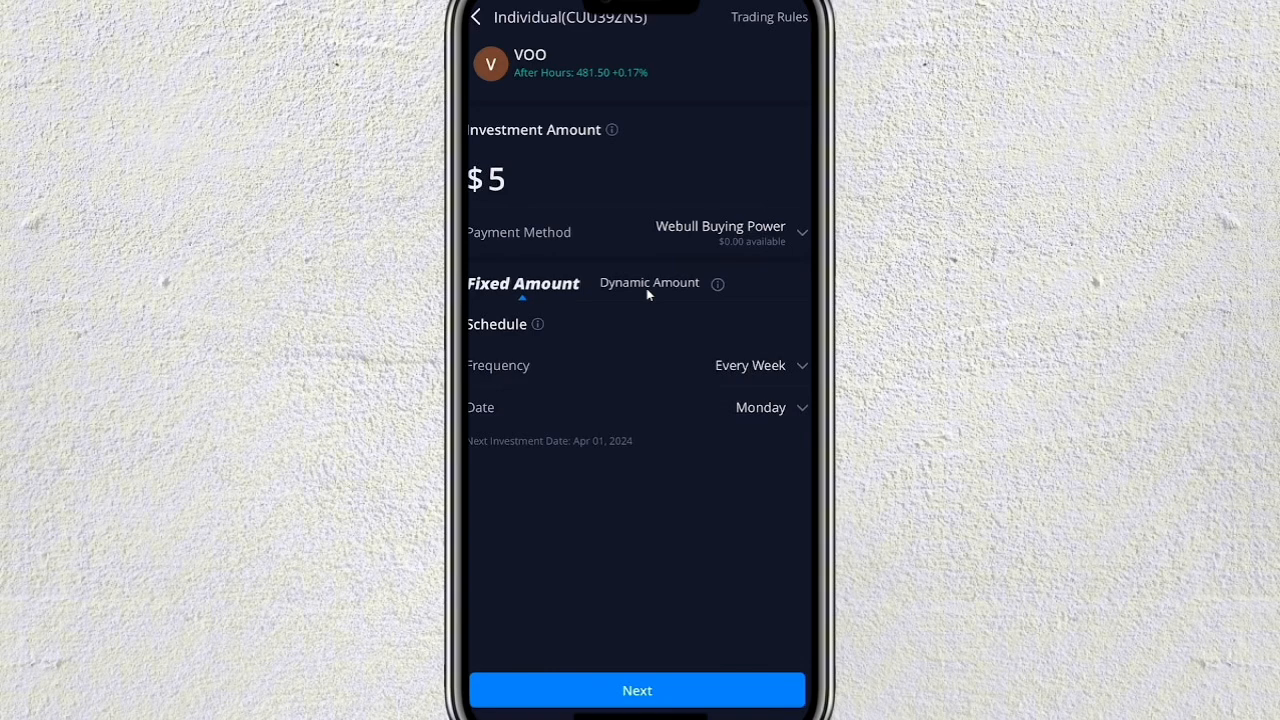
{"action": "left_click", "coordinate": [486, 178]}
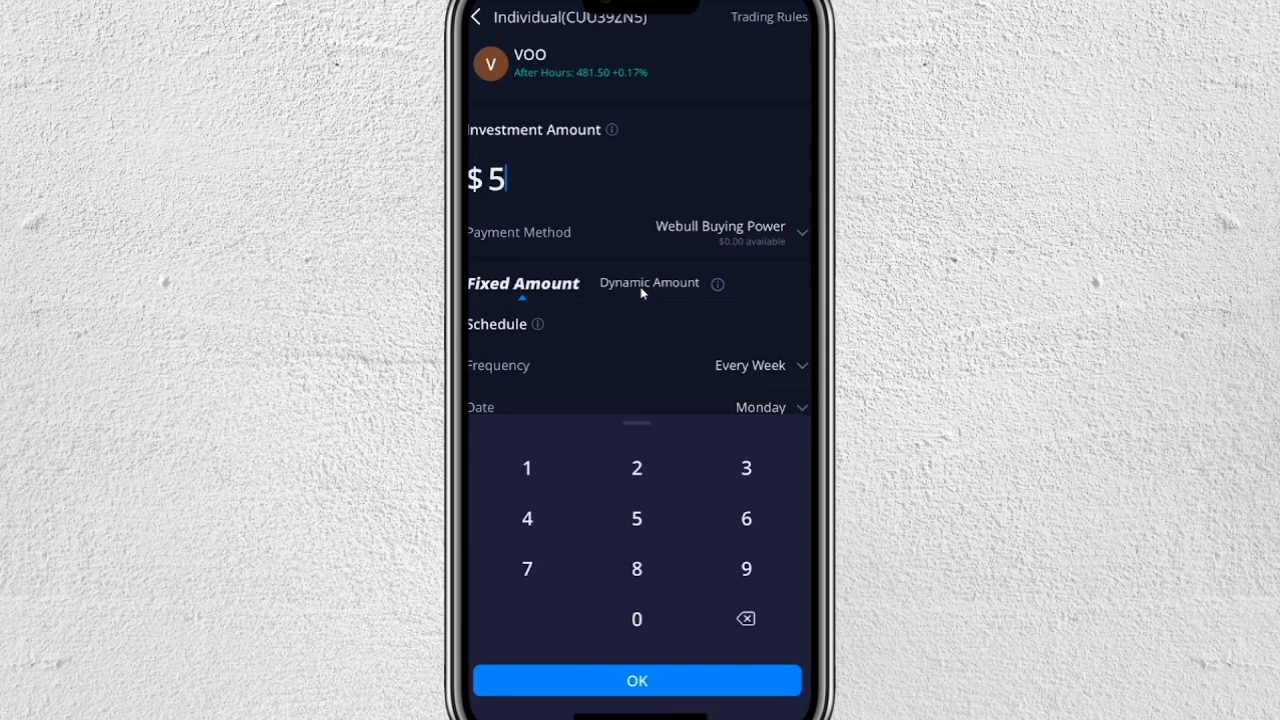
{"action": "left_click", "coordinate": [649, 282]}
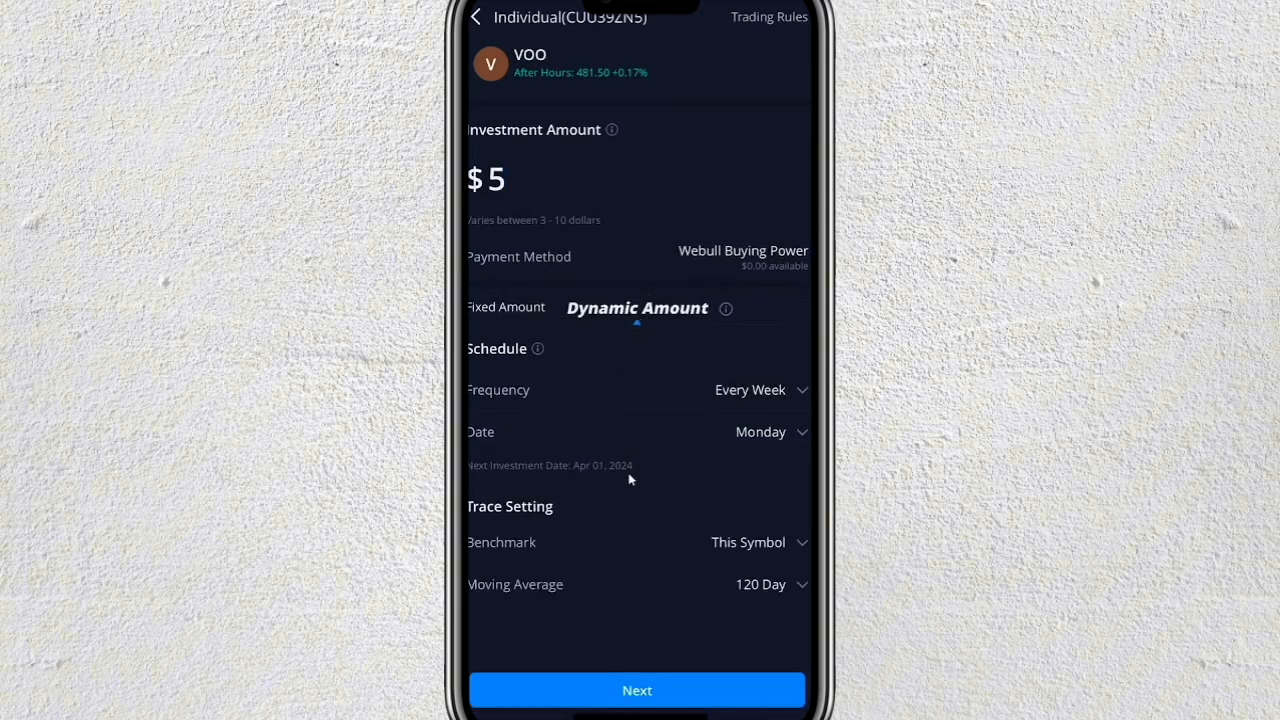
{"action": "mouse_move", "coordinate": [730, 549]}
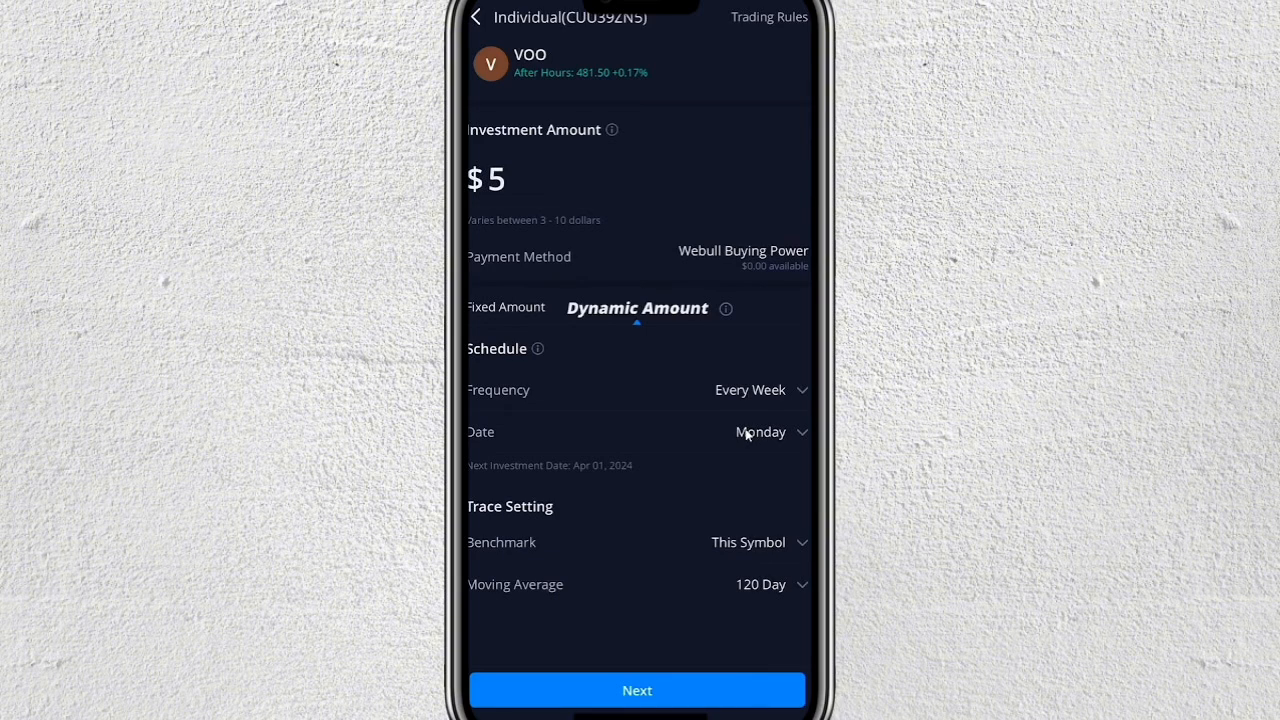
{"action": "mouse_move", "coordinate": [681, 370]}
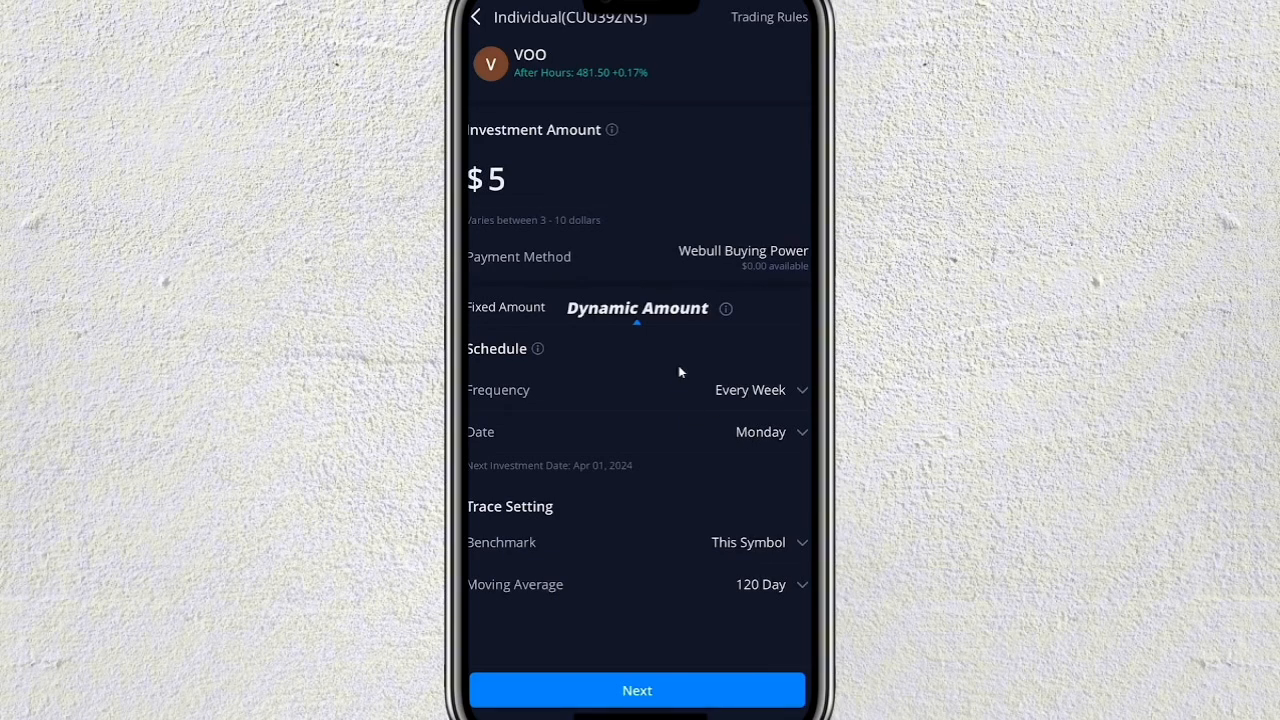
{"action": "mouse_move", "coordinate": [683, 259]}
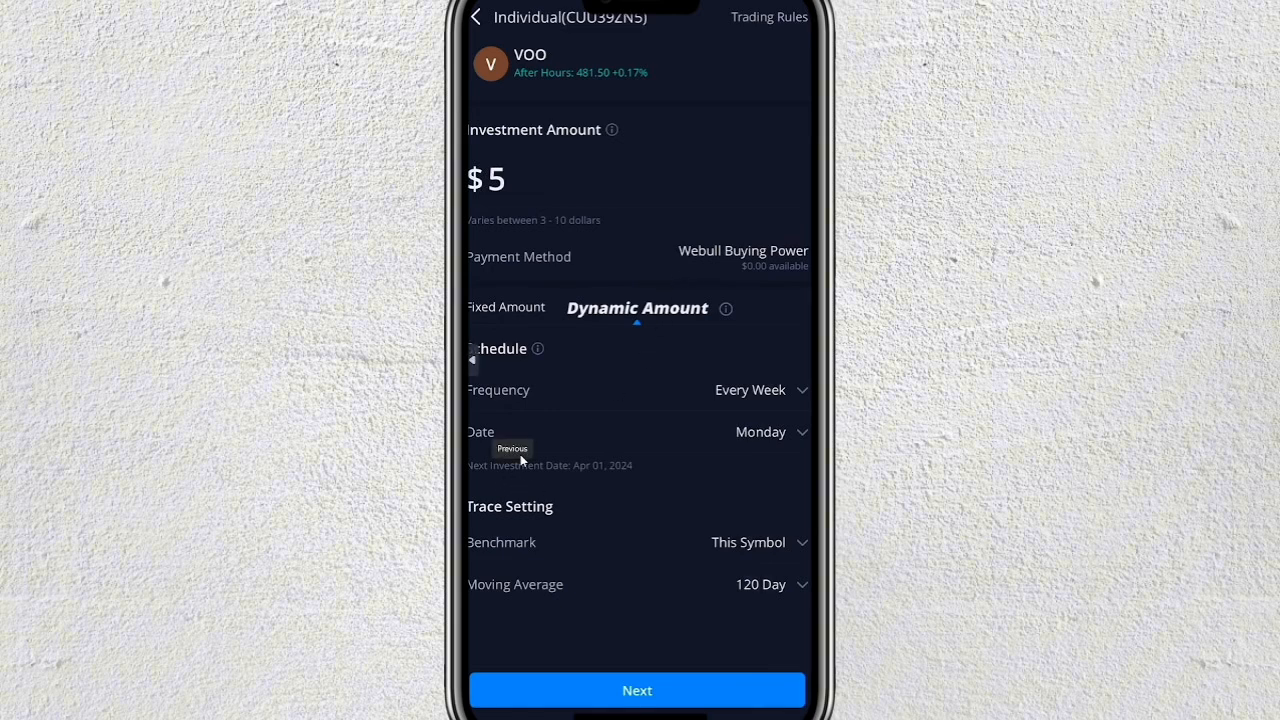
{"action": "mouse_move", "coordinate": [735, 403]}
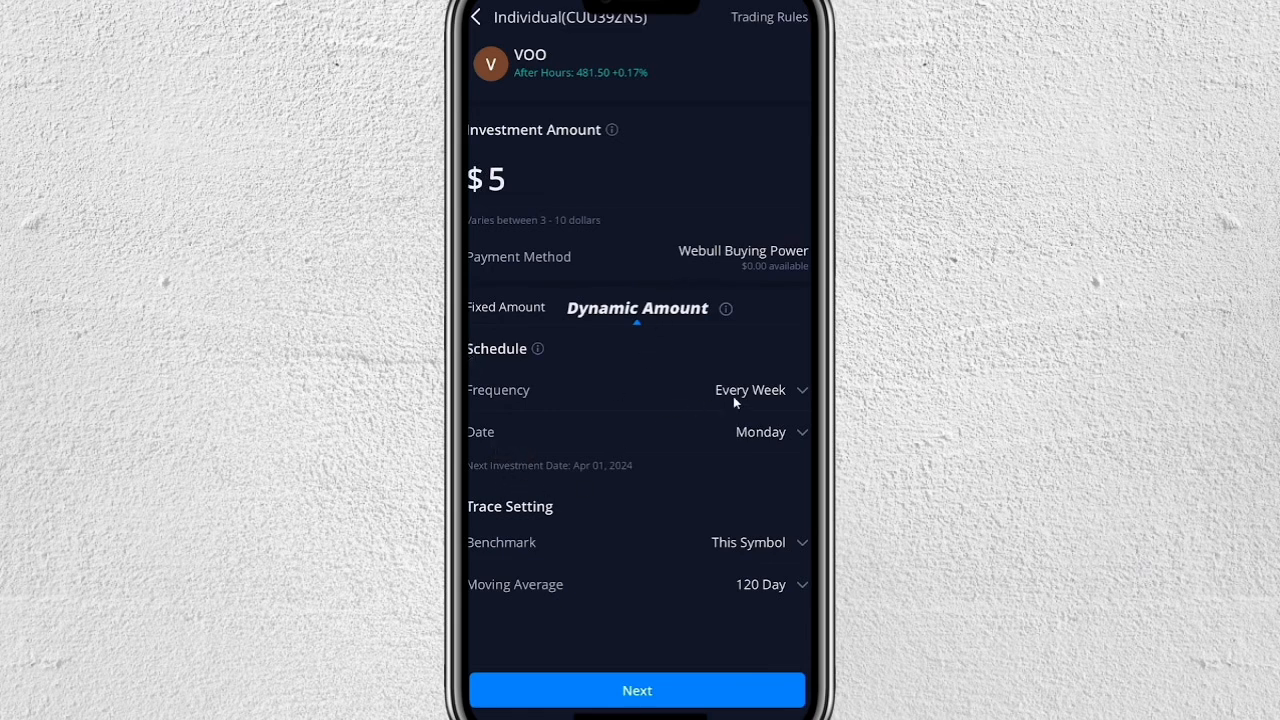
{"action": "mouse_move", "coordinate": [640, 318]}
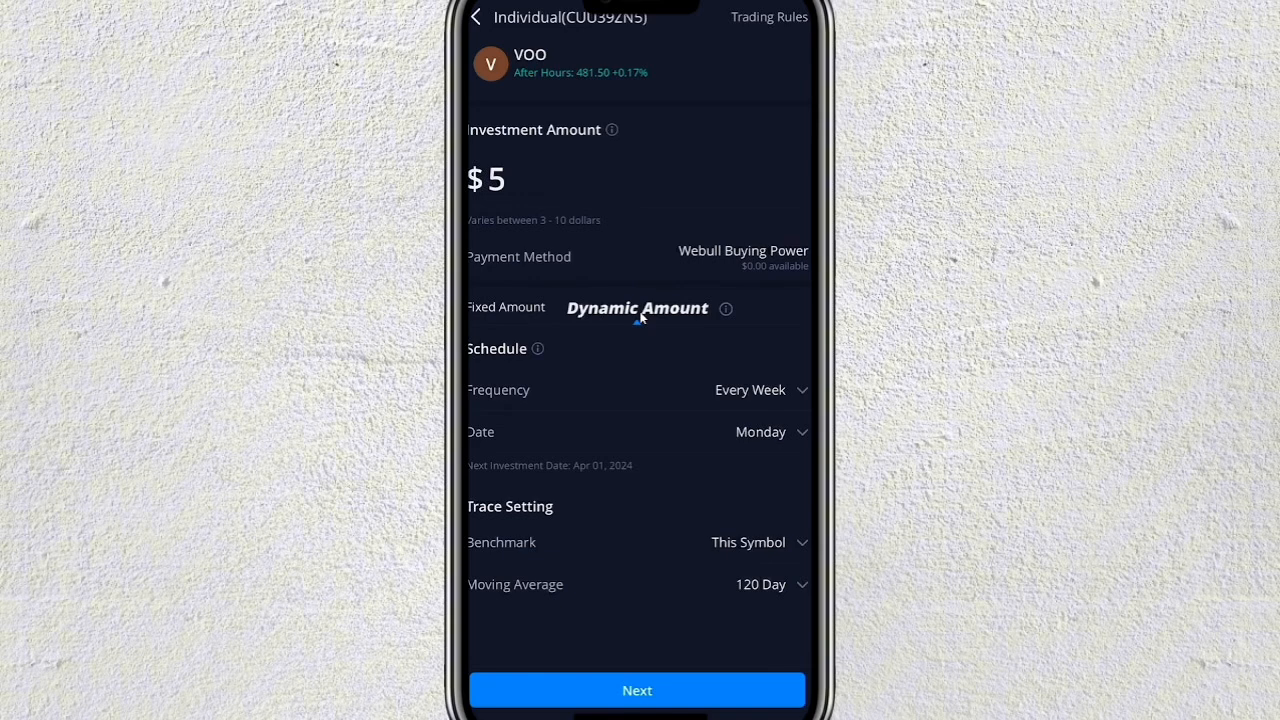
{"action": "left_click", "coordinate": [760, 584]}
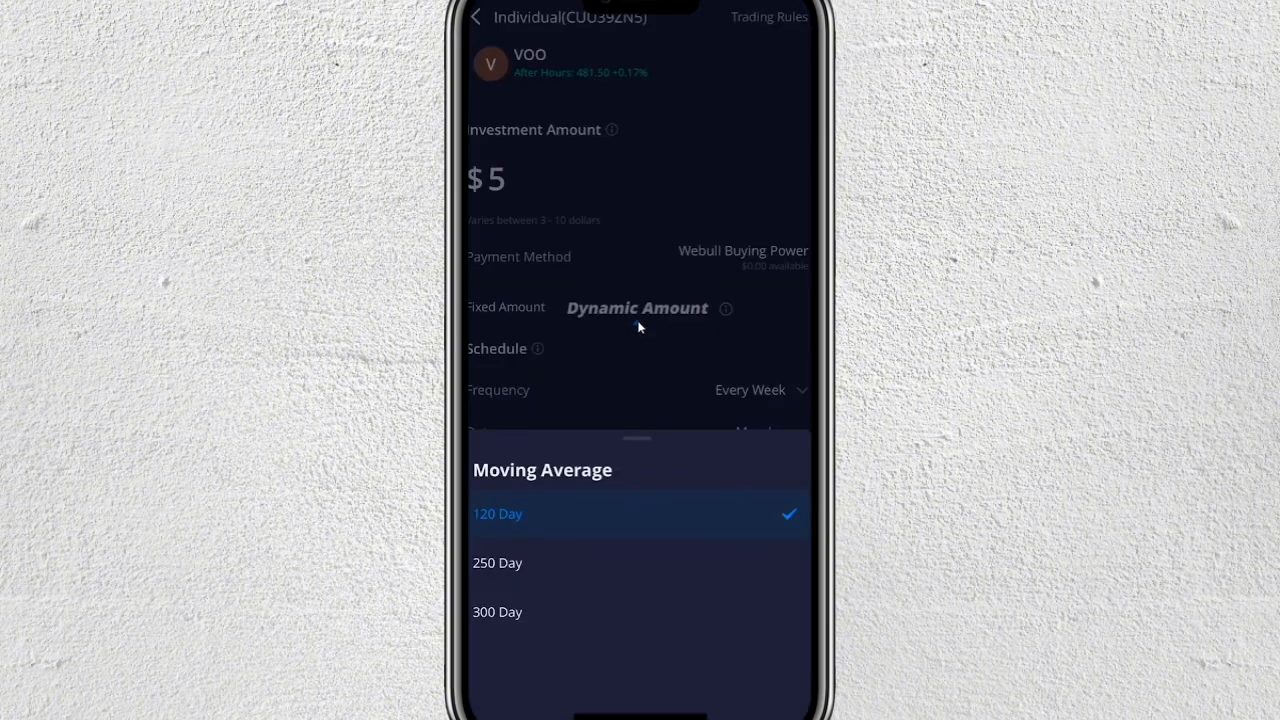
{"action": "left_click", "coordinate": [523, 282]}
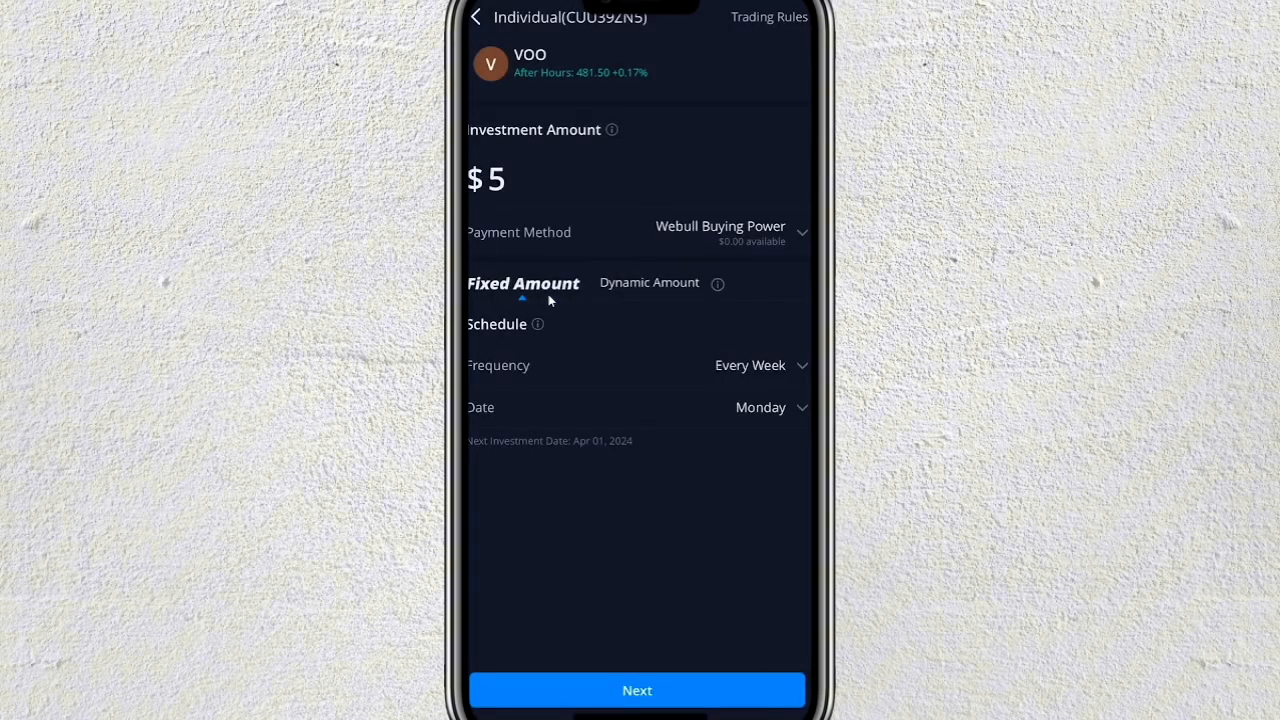
{"action": "mouse_move", "coordinate": [659, 380]}
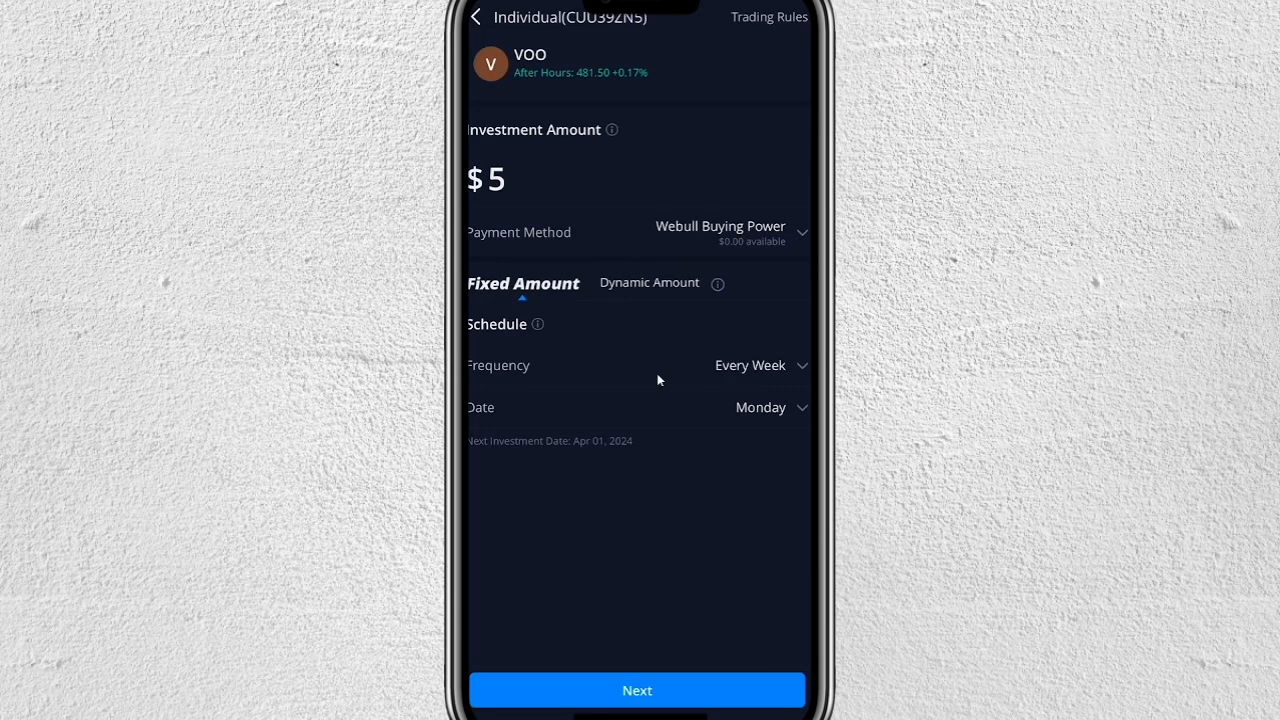
{"action": "mouse_move", "coordinate": [730, 397]}
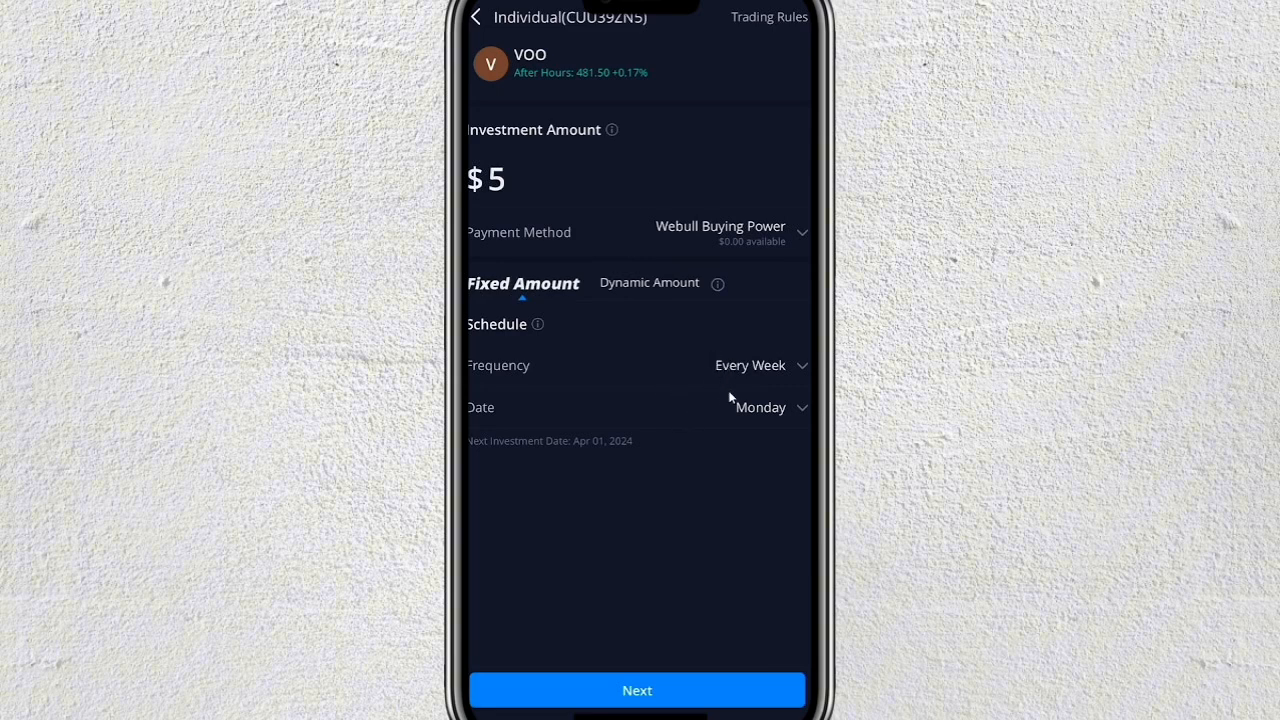
{"action": "mouse_move", "coordinate": [738, 377]}
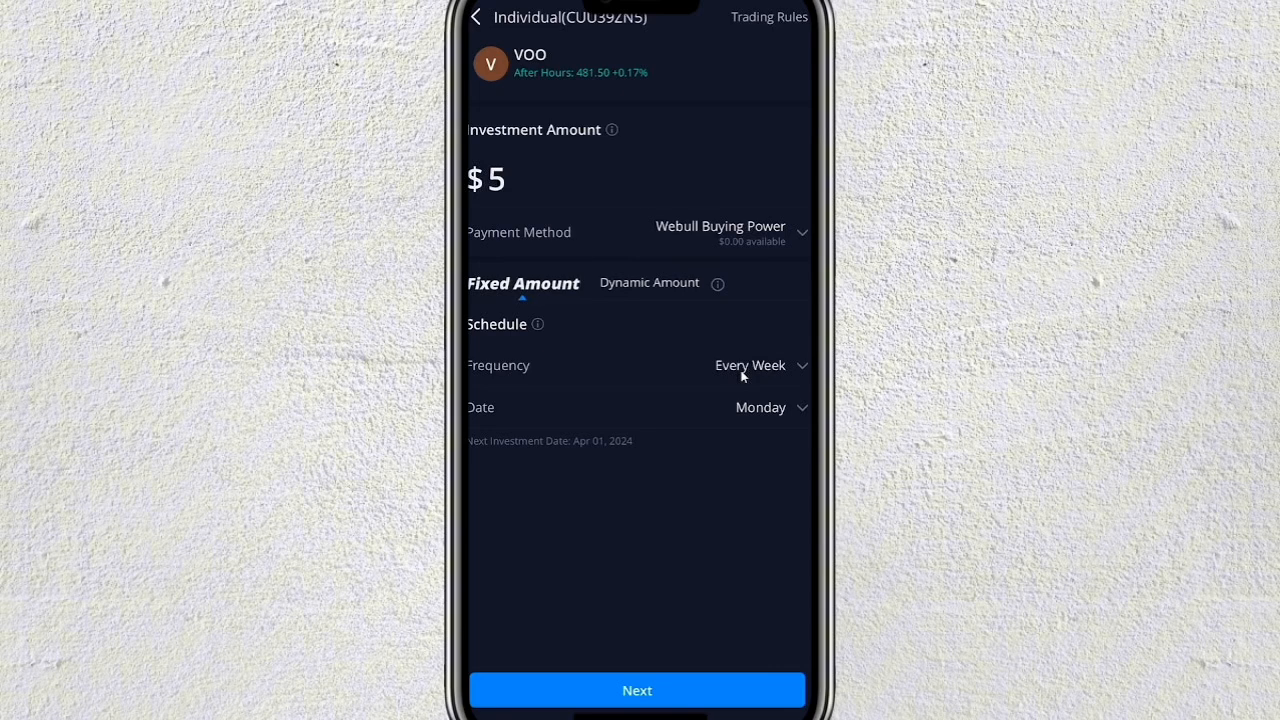
- Change the investment frequency from weekly Monday to Every Trading Day
{"action": "left_click", "coordinate": [750, 365]}
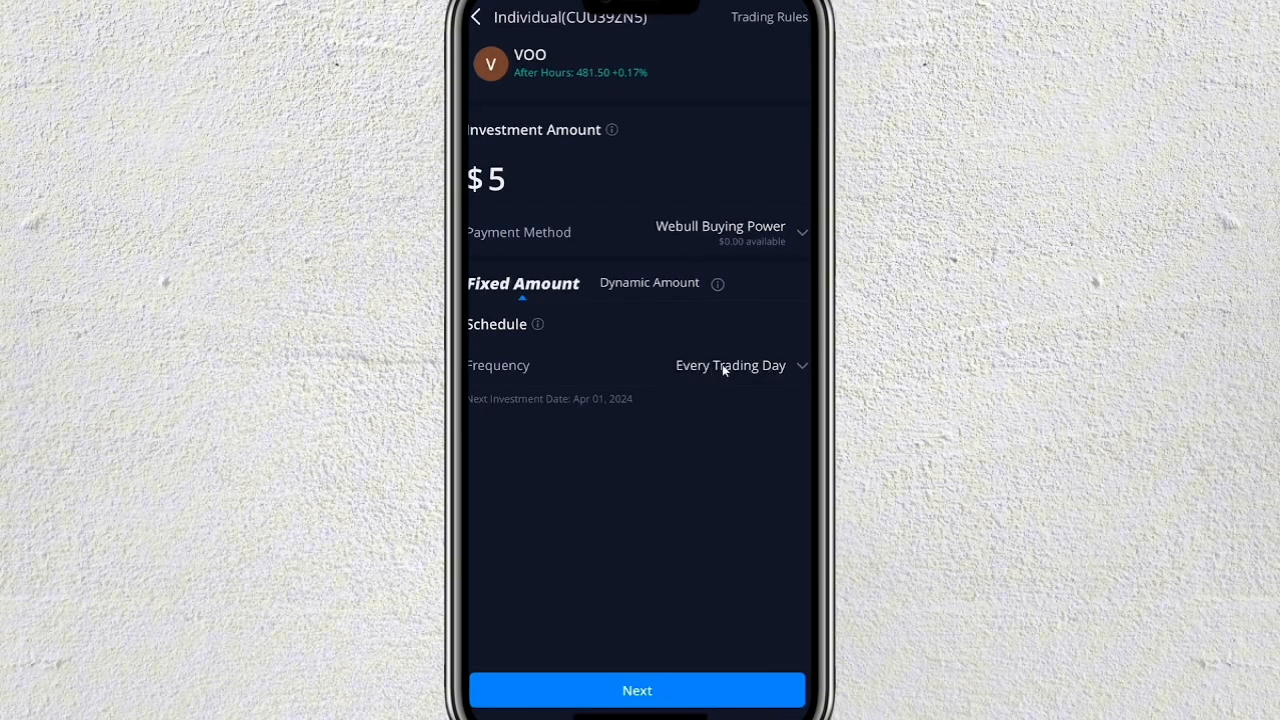
{"action": "mouse_move", "coordinate": [667, 381]}
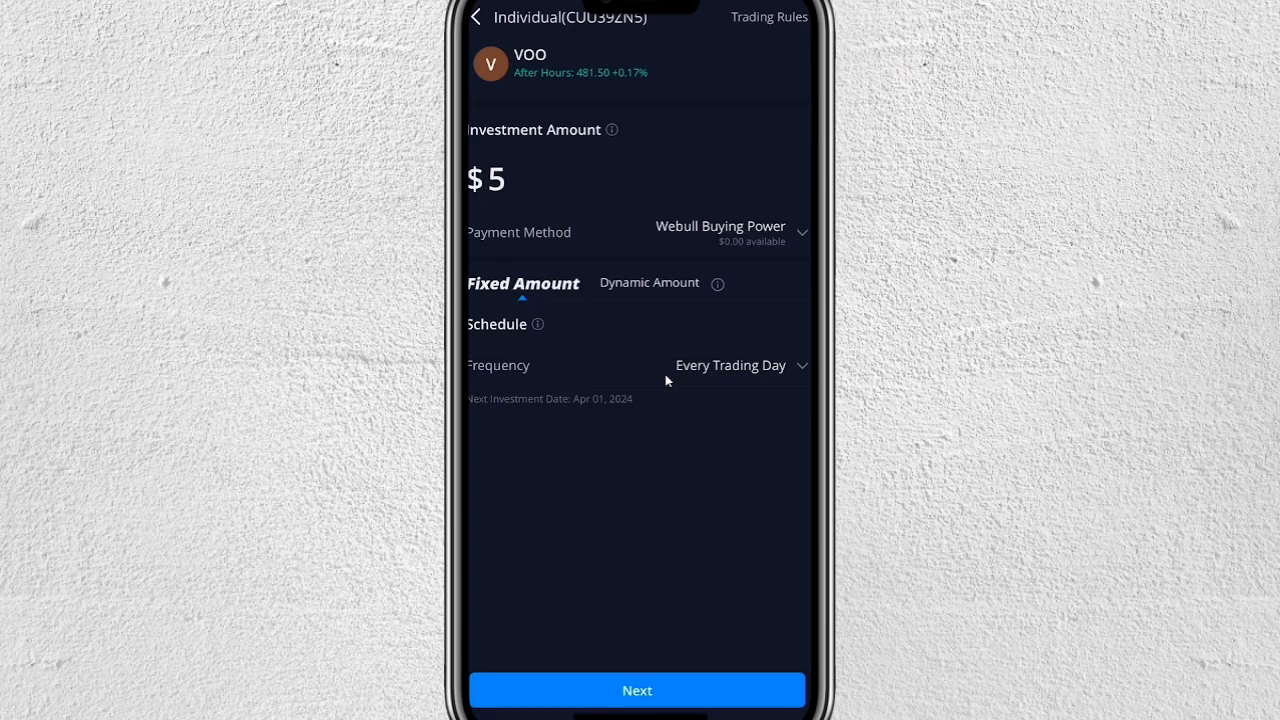
{"action": "mouse_move", "coordinate": [743, 367]}
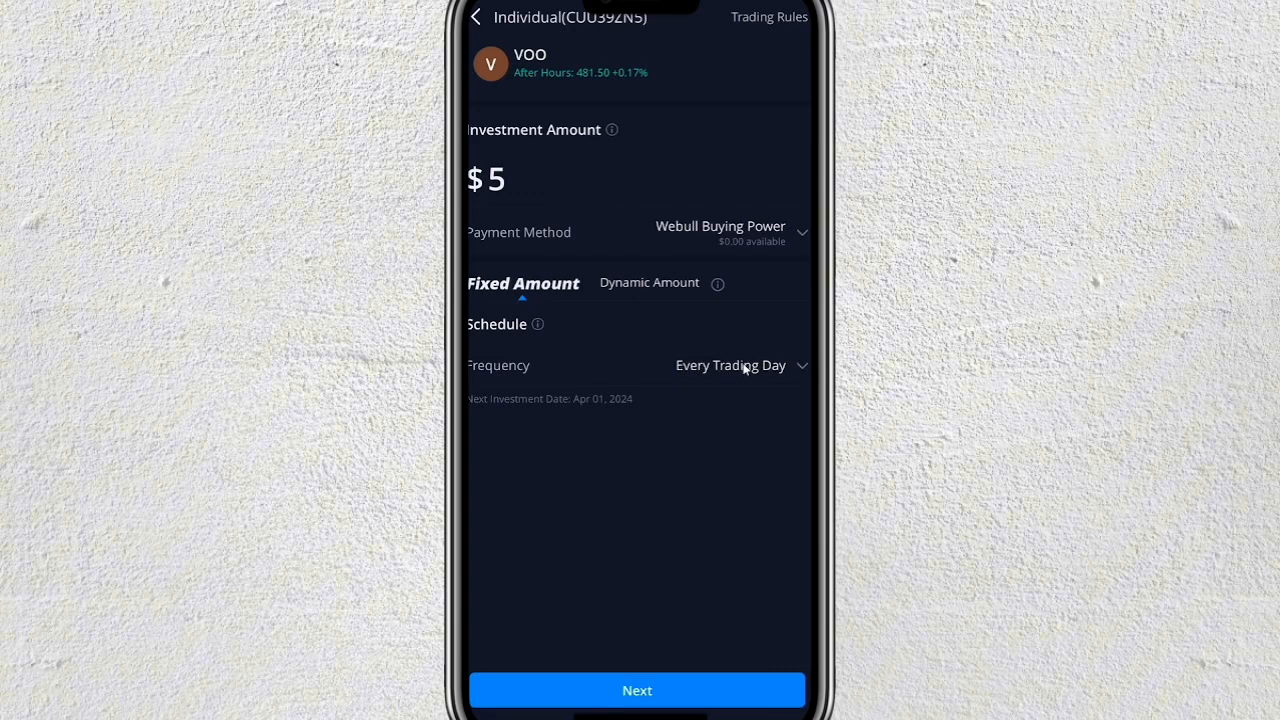